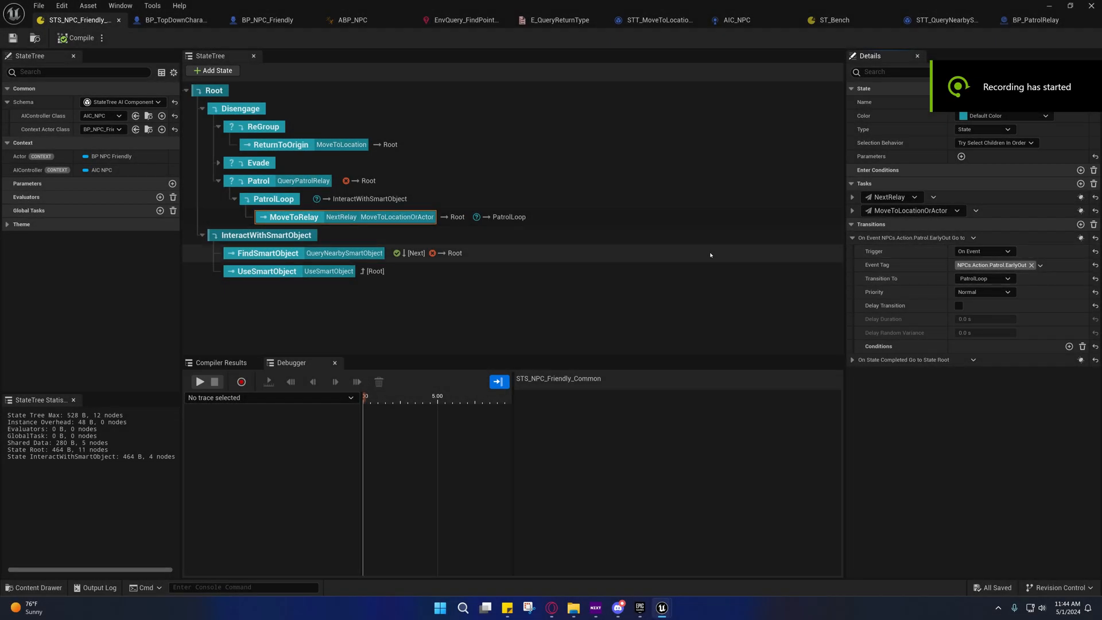
Inspect MoveToRelay's transition settings, keeping its priority at Normal
{"action": "left_click", "coordinate": [293, 217]}
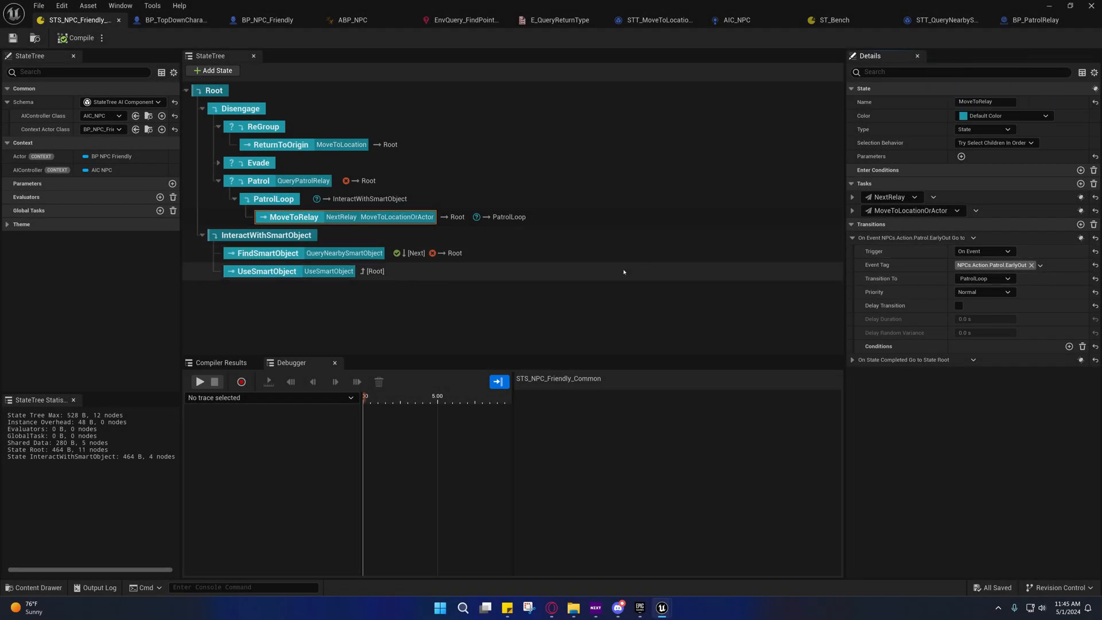
{"action": "mouse_move", "coordinate": [935, 291]}
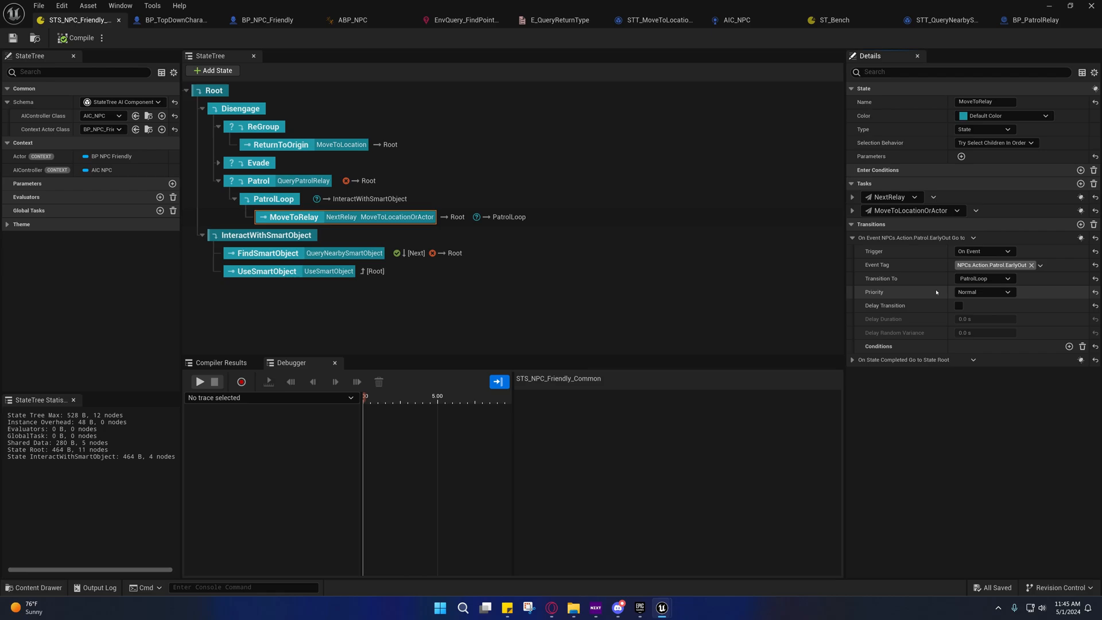
{"action": "mouse_move", "coordinate": [927, 280]}
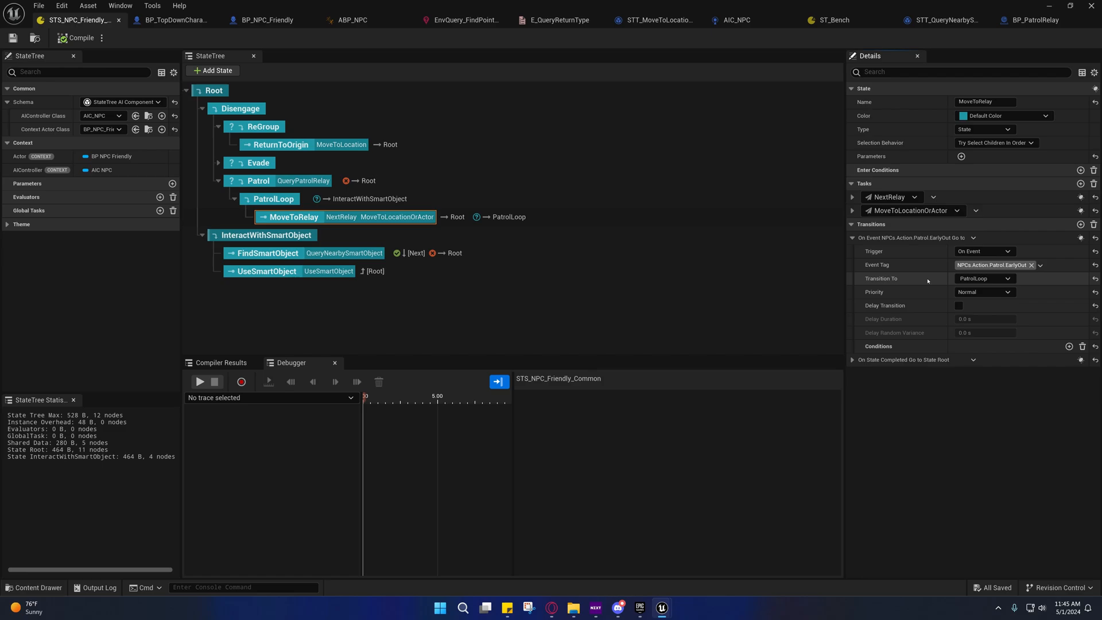
{"action": "mouse_move", "coordinate": [914, 257]}
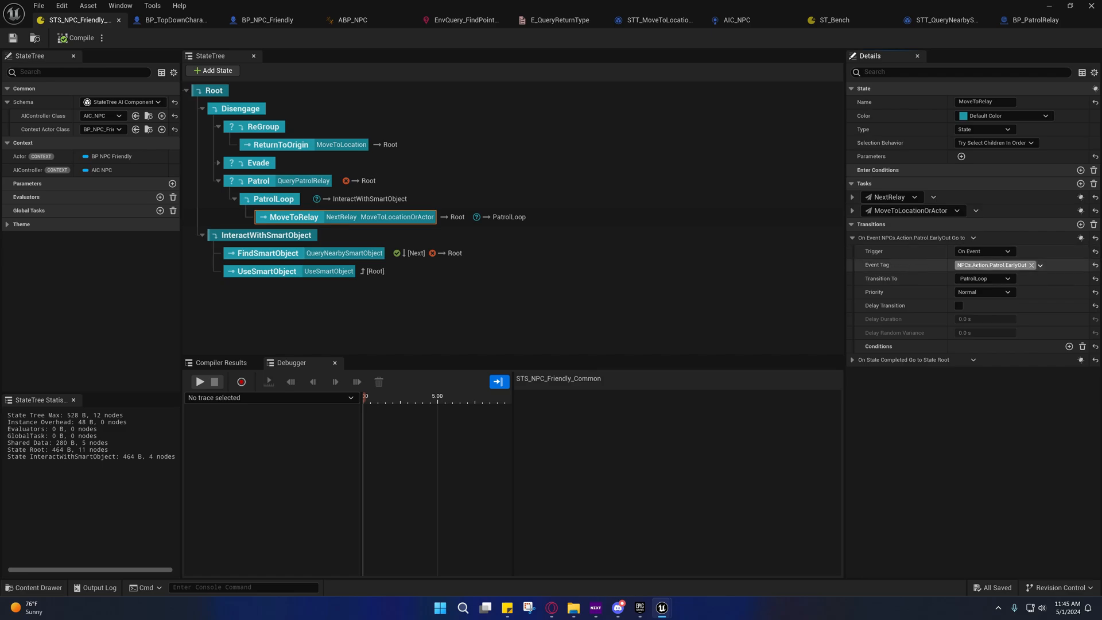
{"action": "mouse_move", "coordinate": [982, 251]}
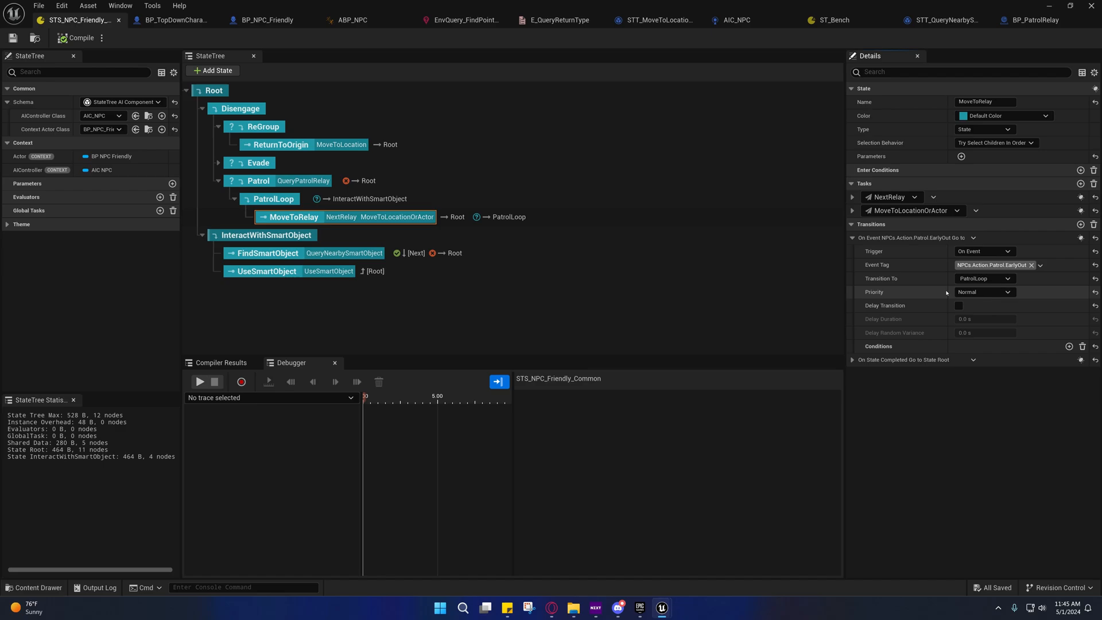
{"action": "mouse_move", "coordinate": [983, 292]}
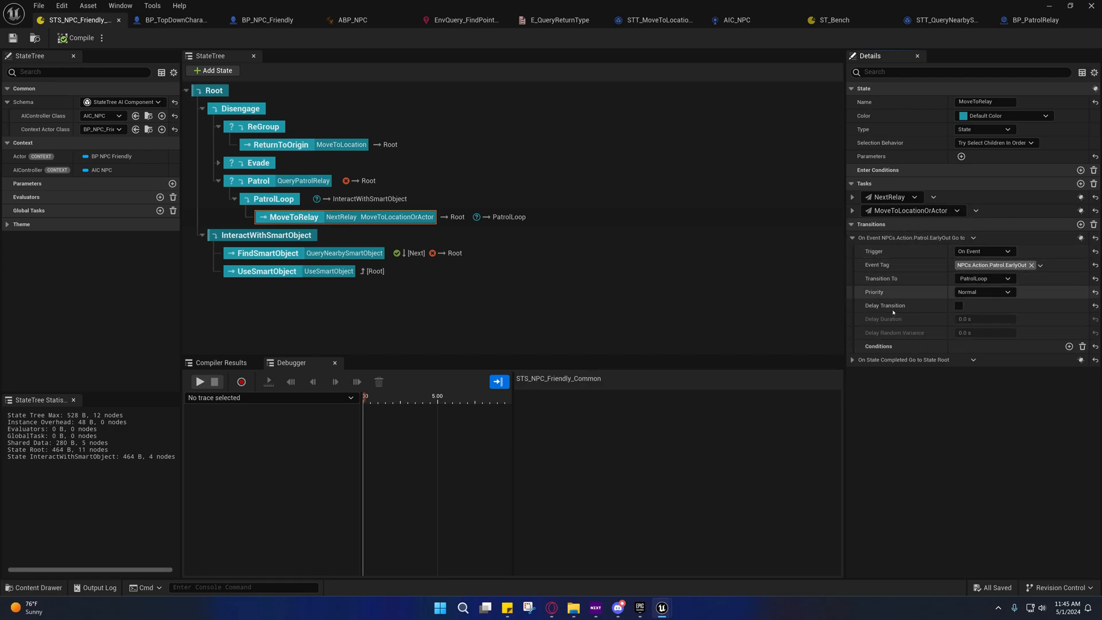
{"action": "left_click", "coordinate": [984, 292]}
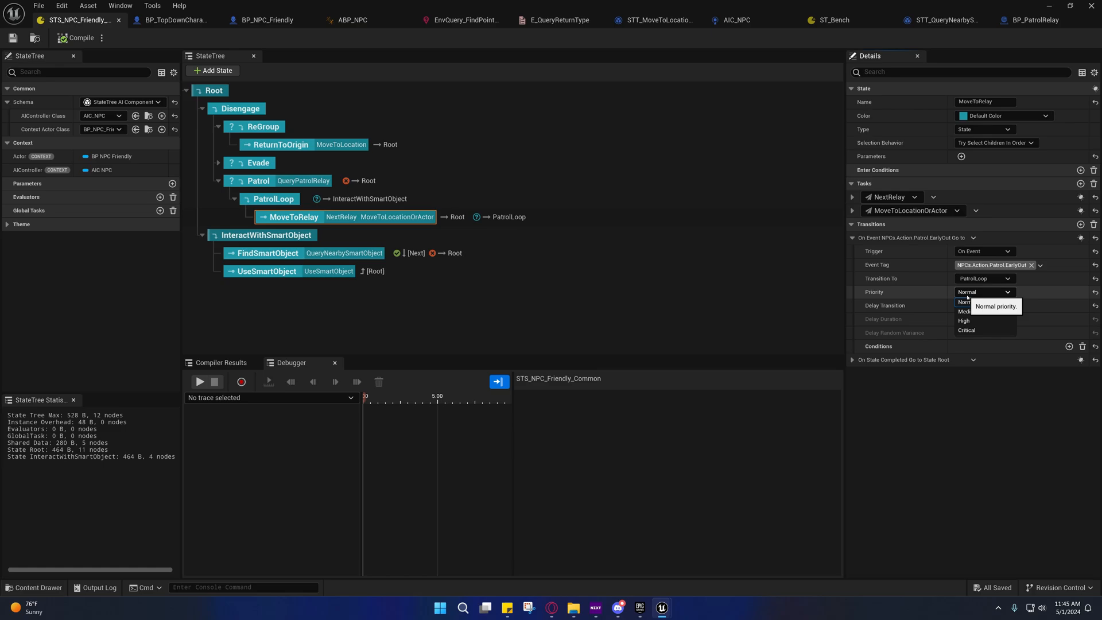
{"action": "mouse_move", "coordinate": [968, 311]}
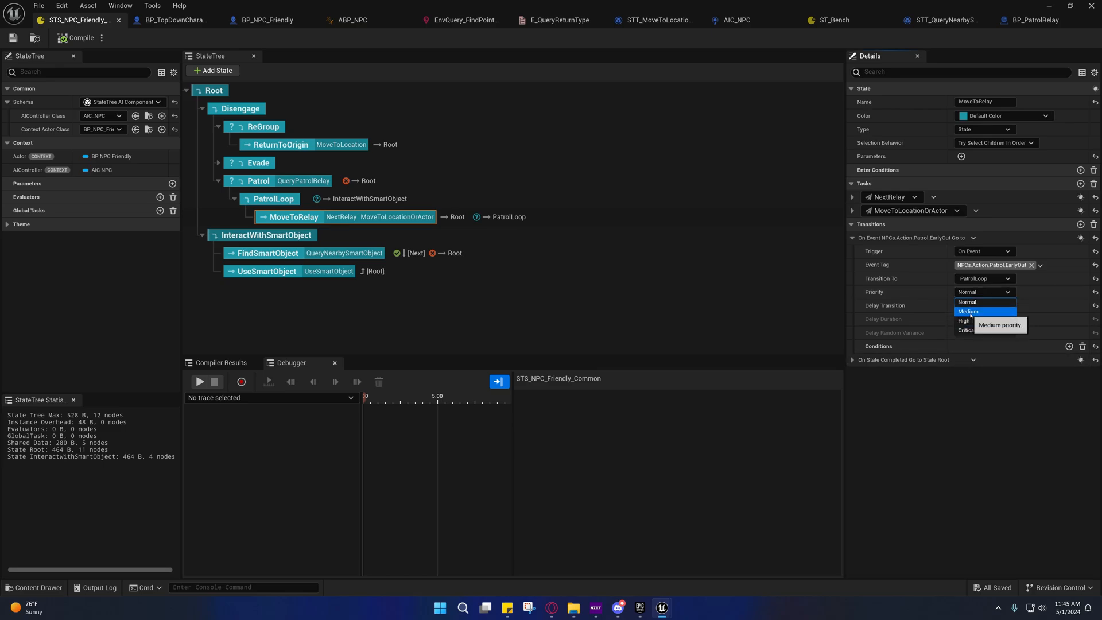
{"action": "left_click", "coordinate": [968, 302]}
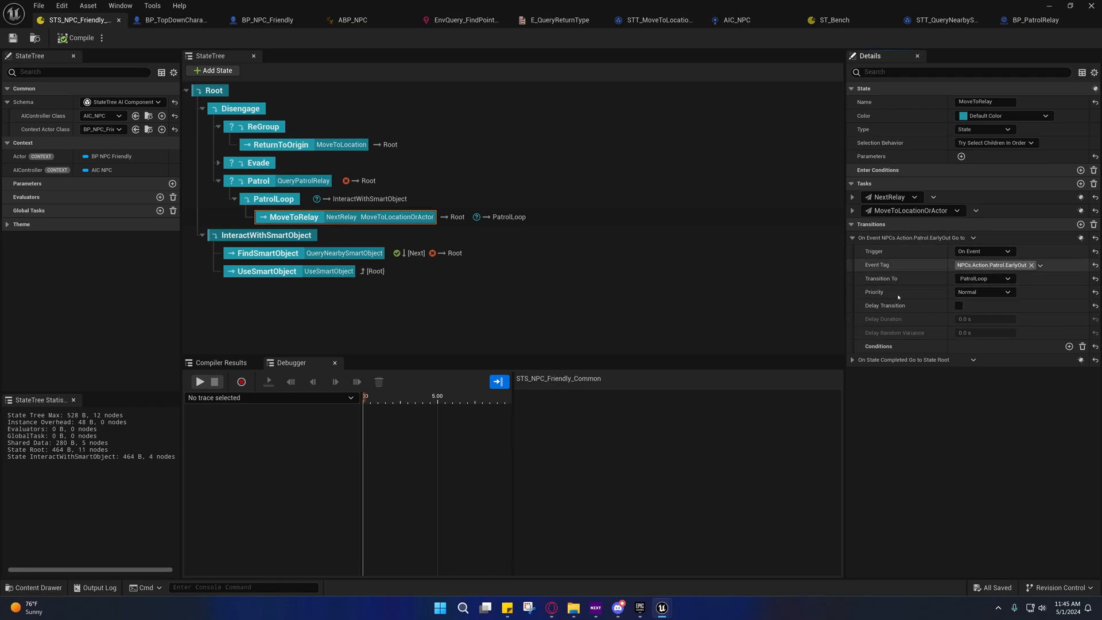
{"action": "mouse_move", "coordinate": [958, 305]}
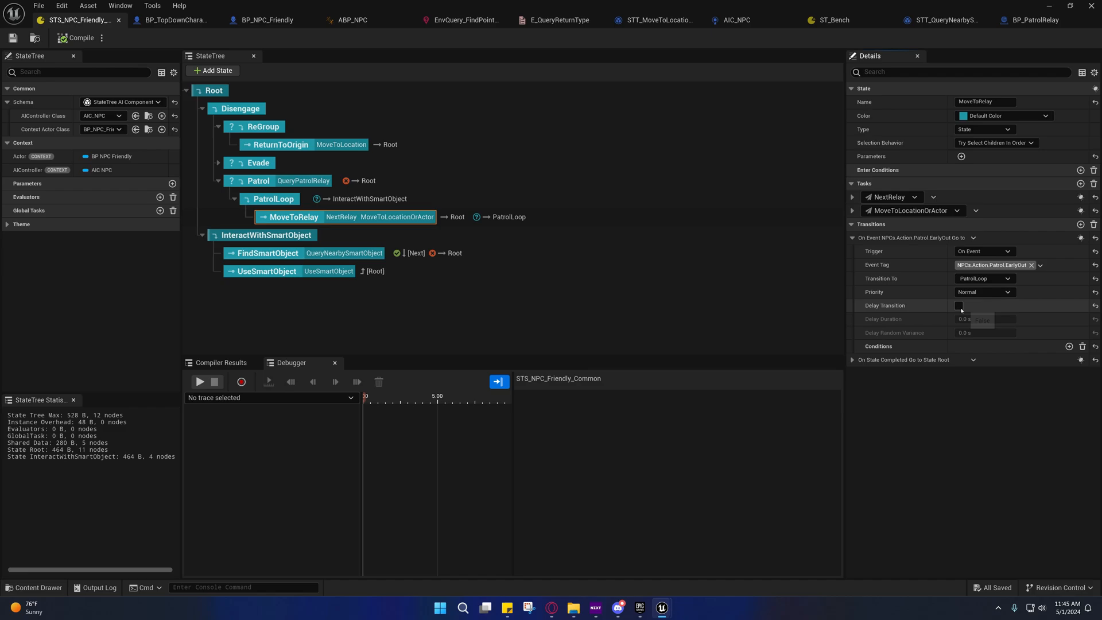
{"action": "mouse_move", "coordinate": [957, 306]}
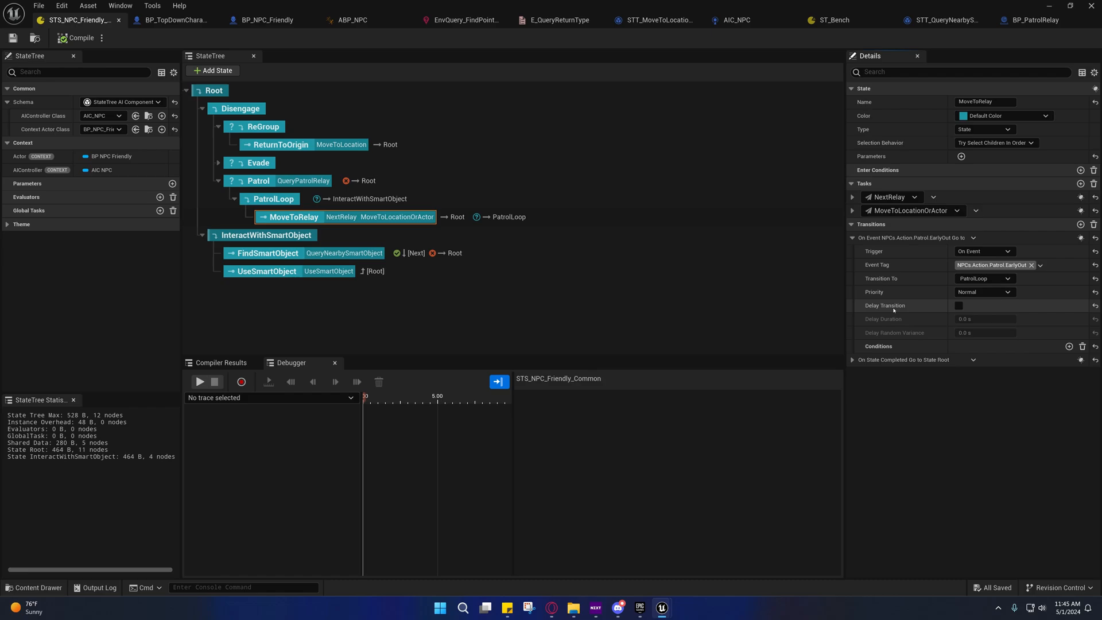
Toggle the transition delay on and back off, leaving it disabled
{"action": "left_click", "coordinate": [957, 305]}
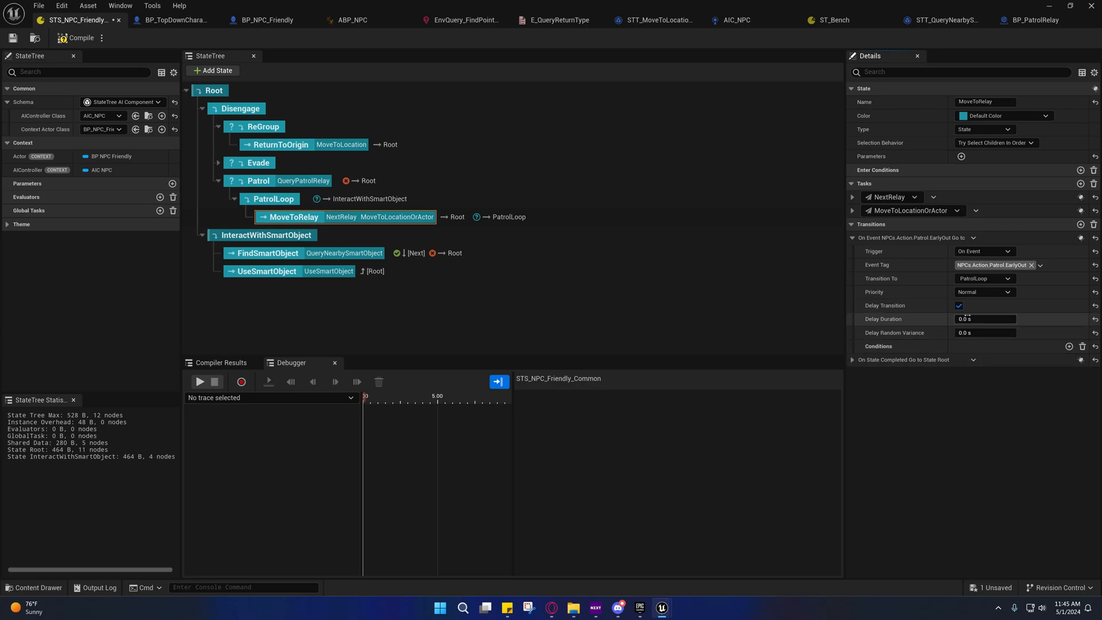
{"action": "left_click", "coordinate": [957, 305]}
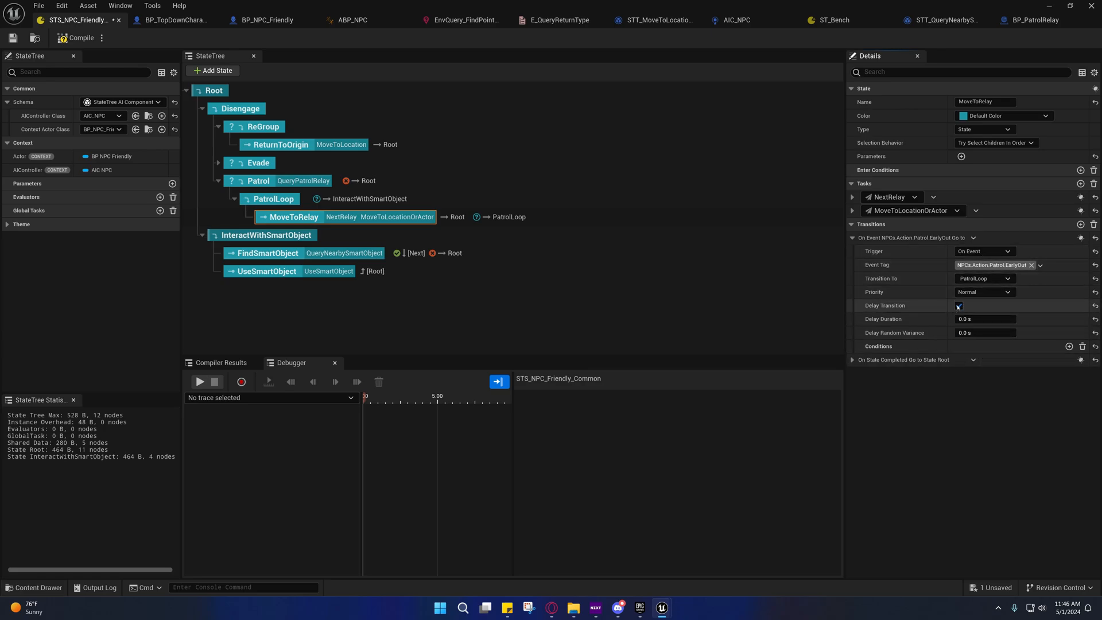
{"action": "left_click", "coordinate": [957, 305]}
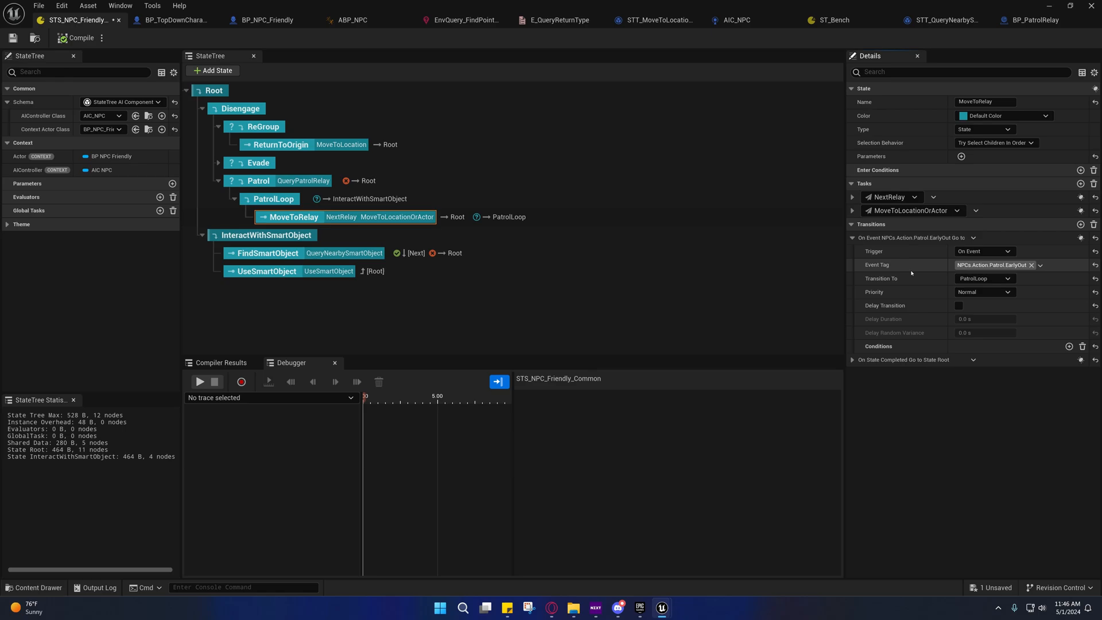
{"action": "mouse_move", "coordinate": [911, 274]}
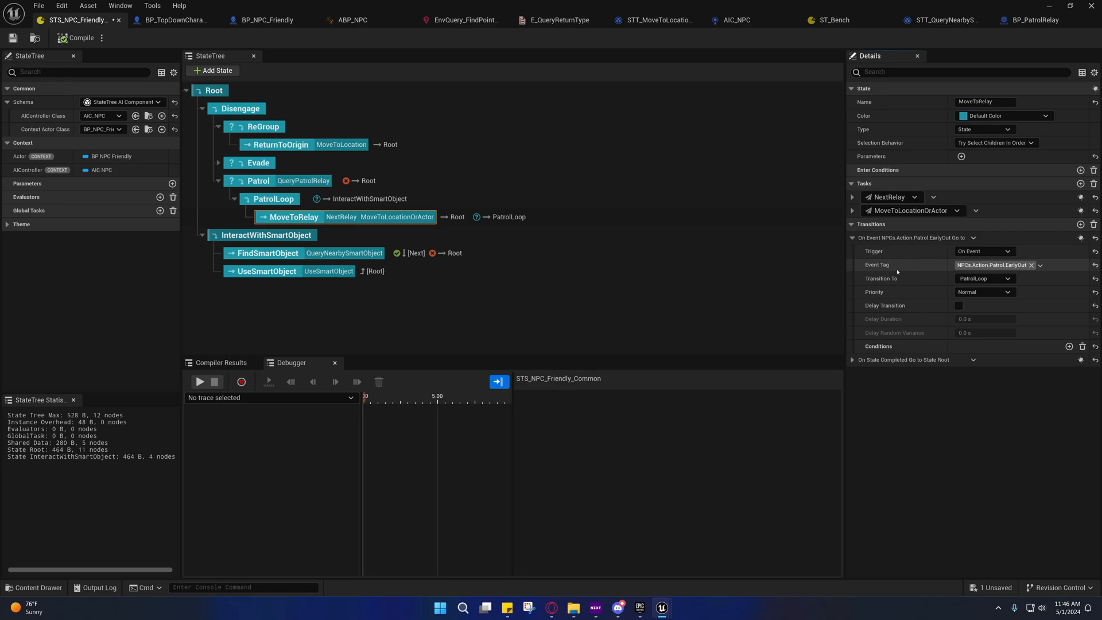
Switch to BP_PatrolRelay's event graph with its overlap-triggered Send State Tree Event nodes
{"action": "left_click", "coordinate": [1033, 20]}
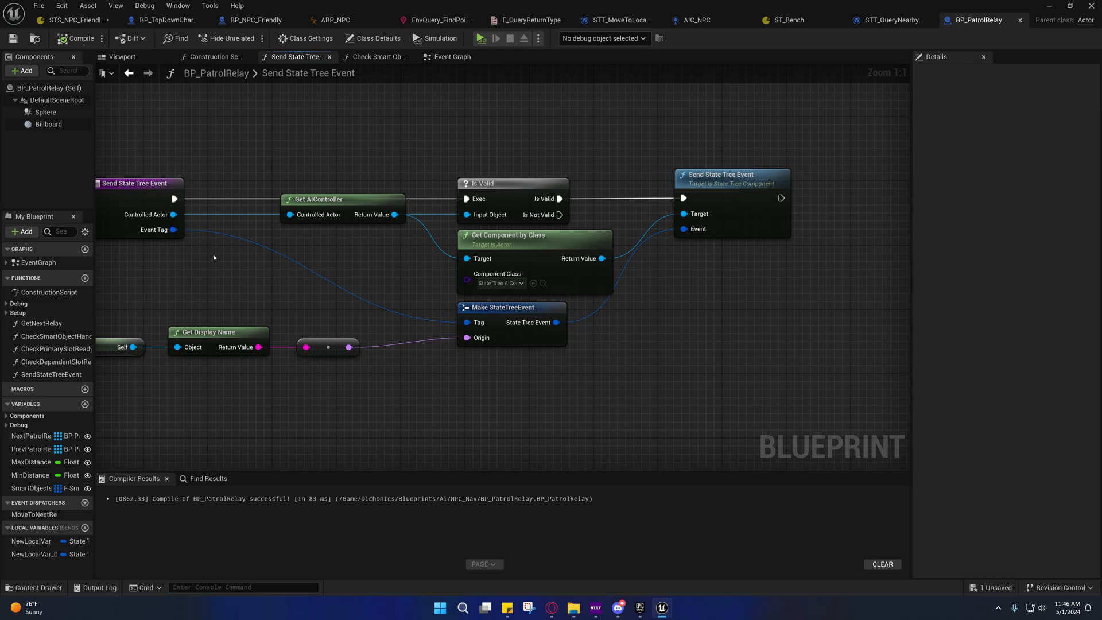
{"action": "left_click", "coordinate": [453, 58]}
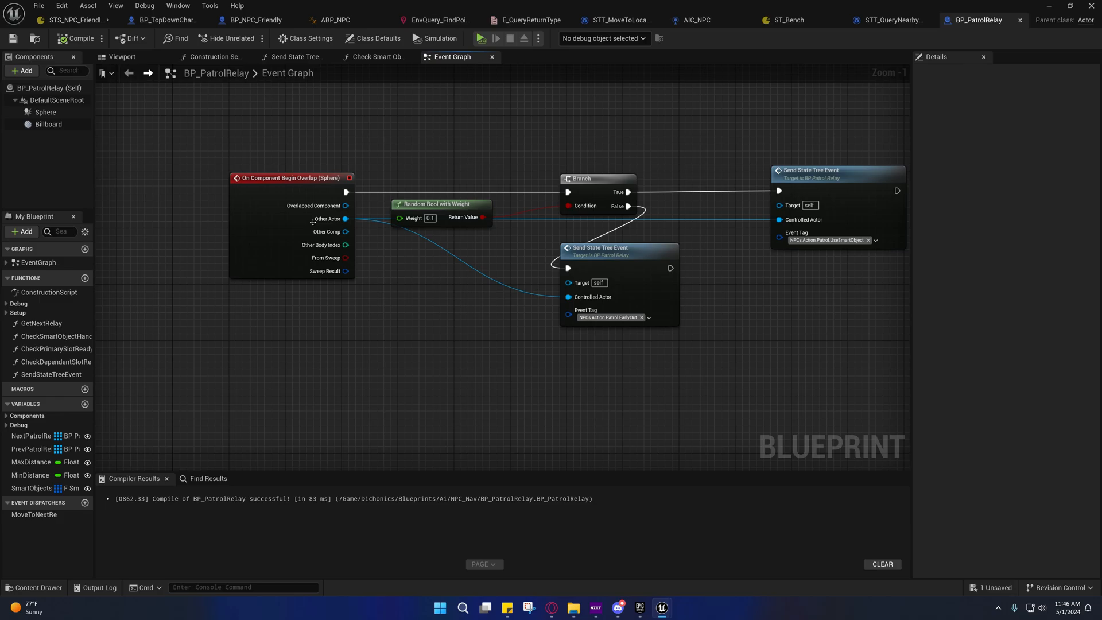
{"action": "mouse_move", "coordinate": [327, 218]}
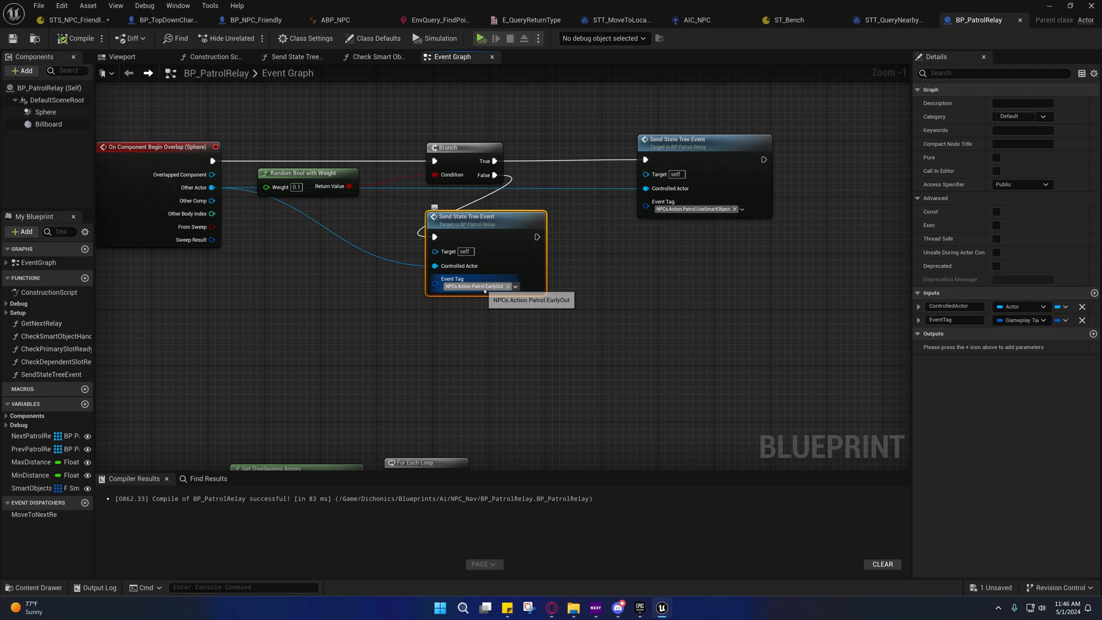
{"action": "left_click", "coordinate": [122, 57]}
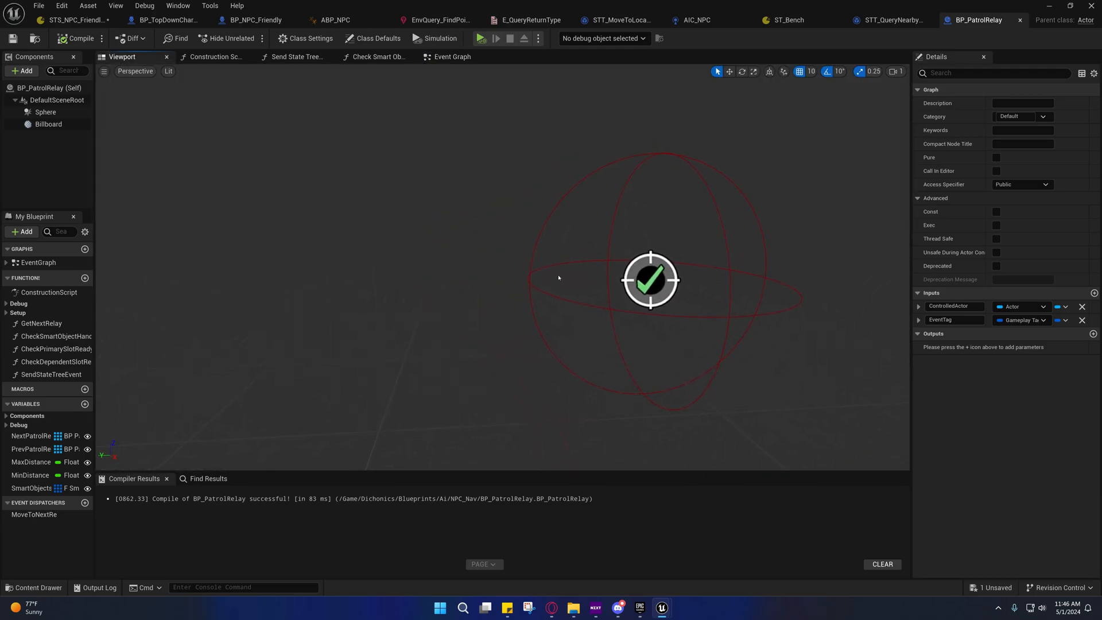
{"action": "mouse_move", "coordinate": [661, 280]}
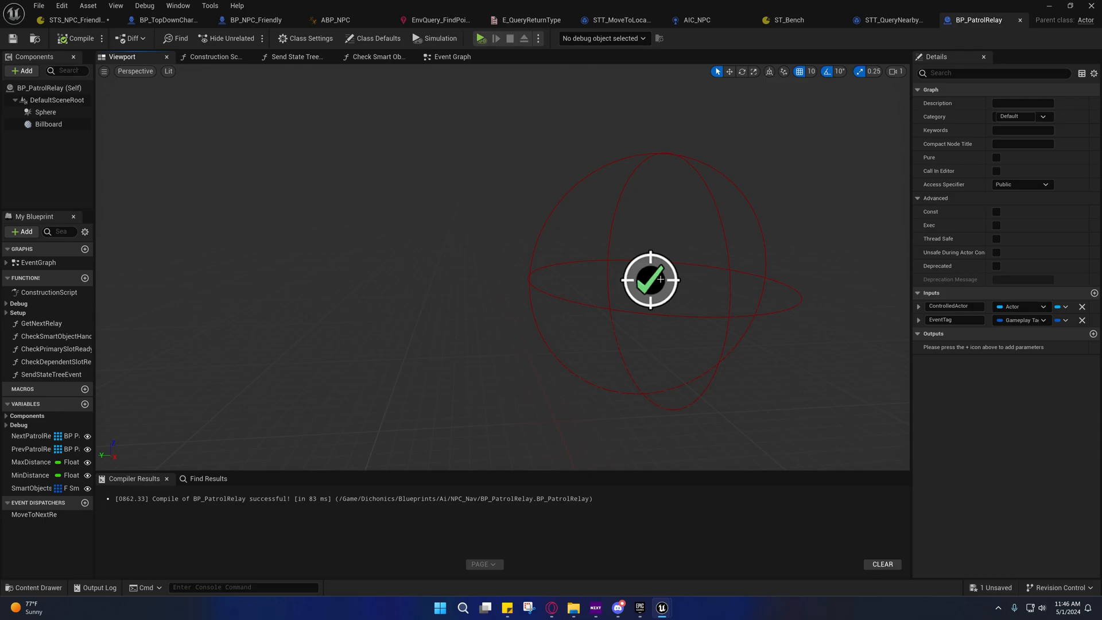
{"action": "left_click", "coordinate": [49, 124]}
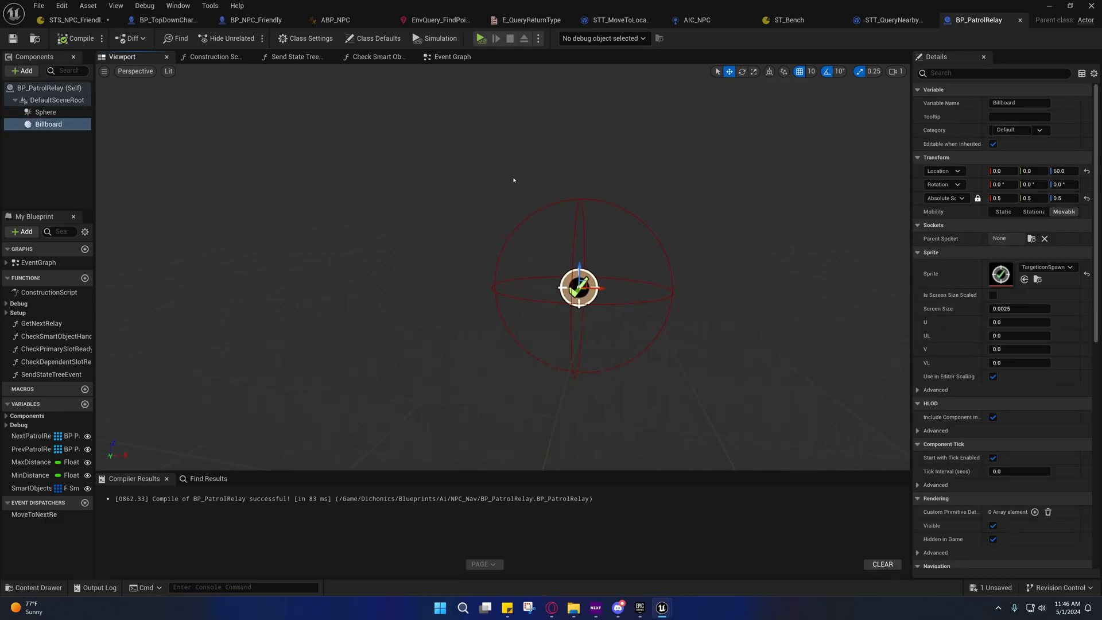
{"action": "left_click", "coordinate": [452, 57]}
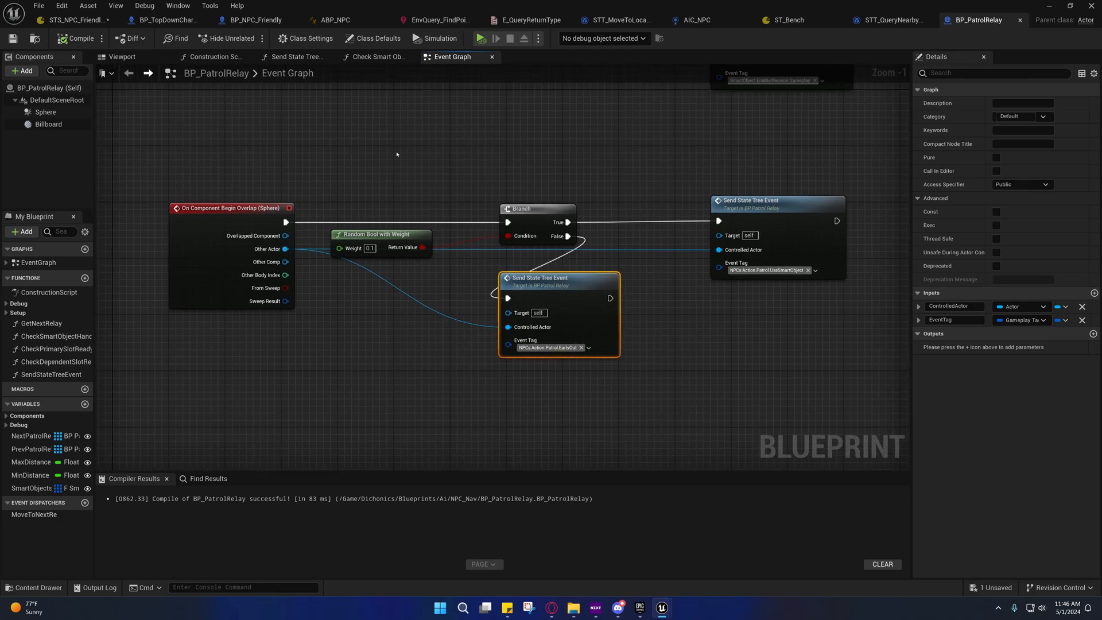
{"action": "mouse_move", "coordinate": [592, 322]}
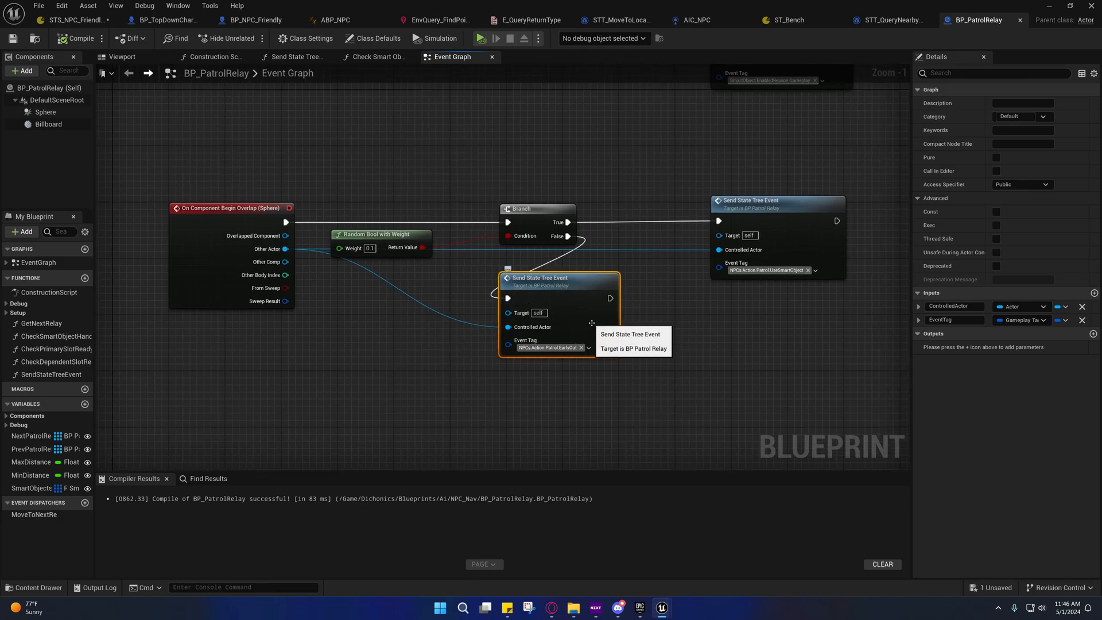
{"action": "mouse_move", "coordinate": [633, 359]}
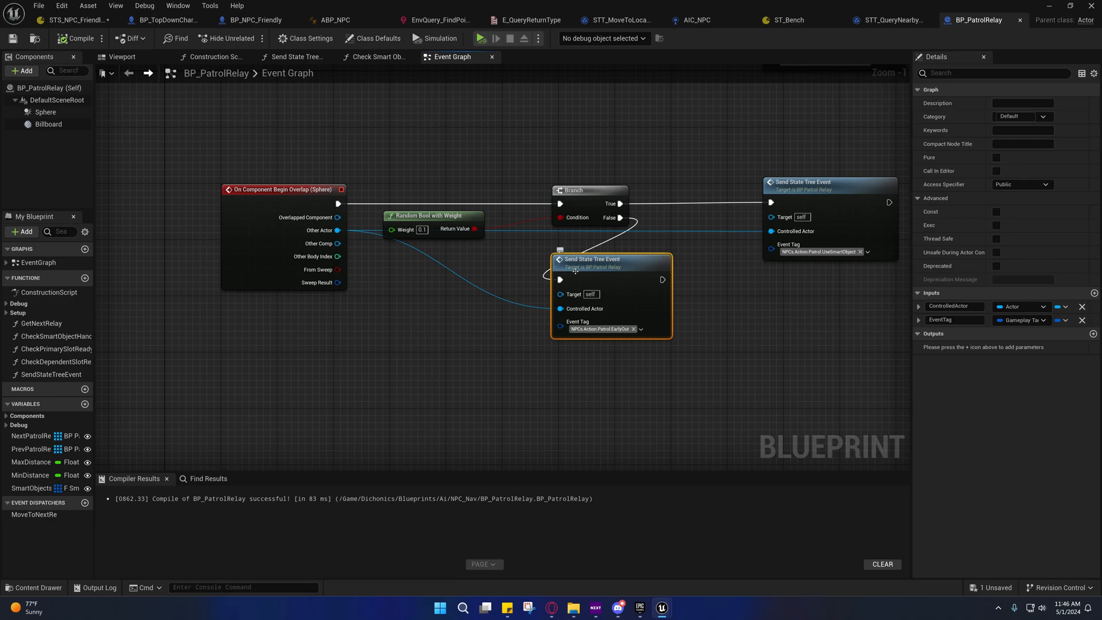
{"action": "mouse_move", "coordinate": [605, 283]}
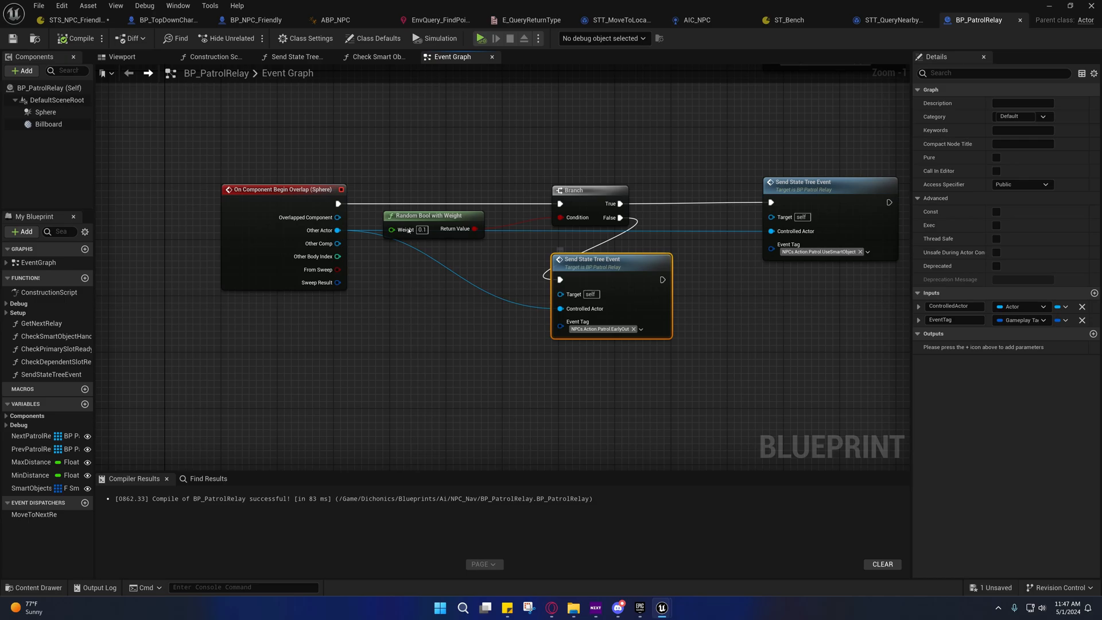
From the NPC StateTree, move to BP_PatrolRelay's Send State Tree Event function graph
{"action": "left_click", "coordinate": [70, 20]}
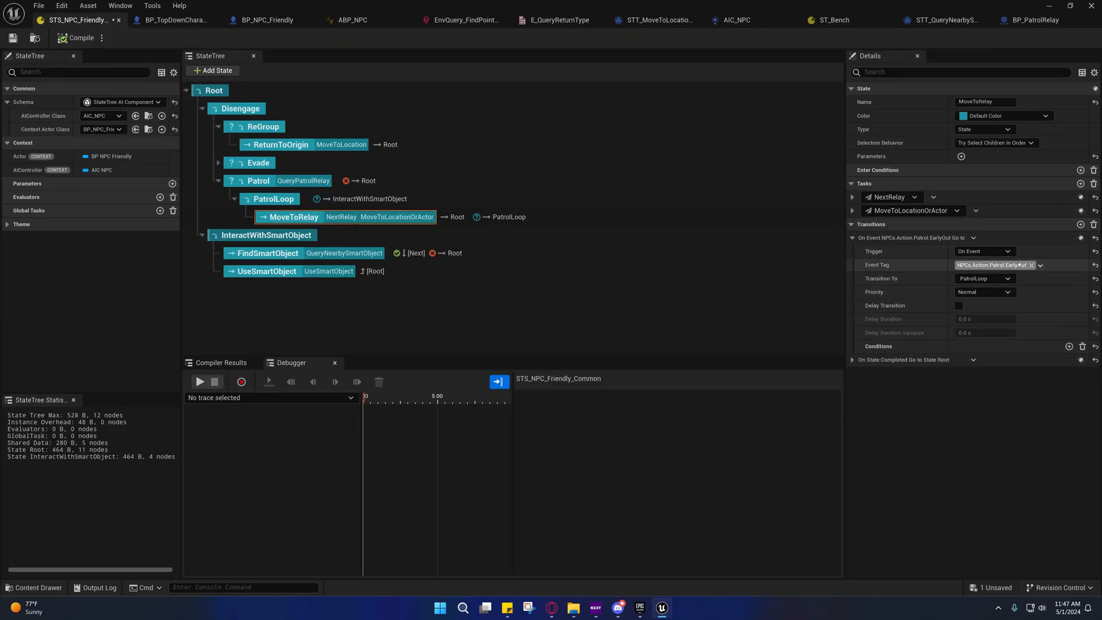
{"action": "mouse_move", "coordinate": [992, 263]}
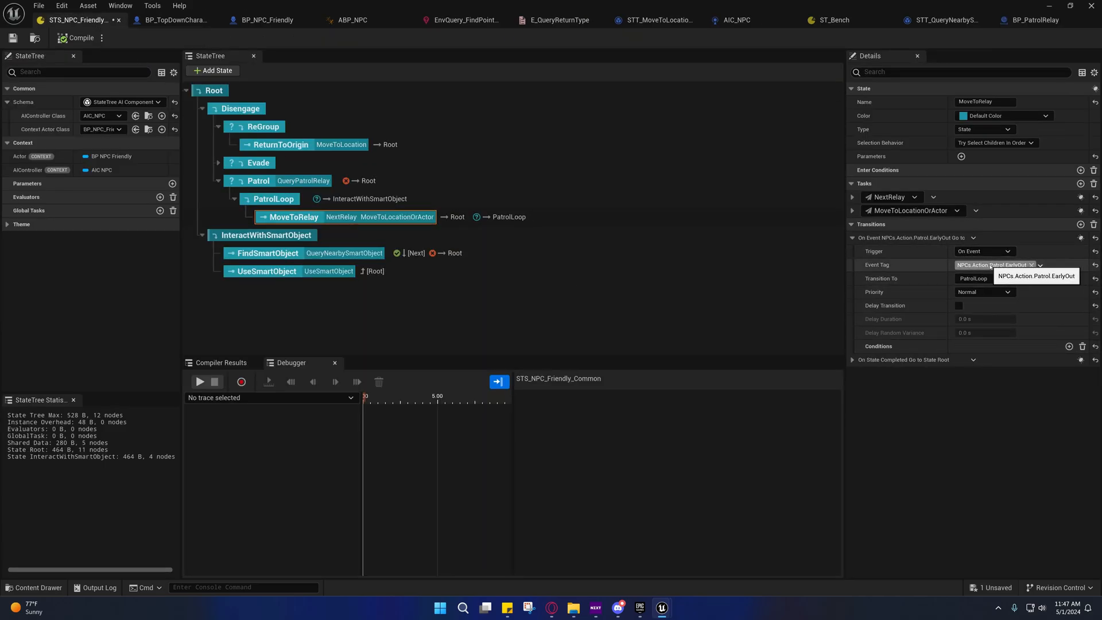
{"action": "left_click", "coordinate": [975, 20]}
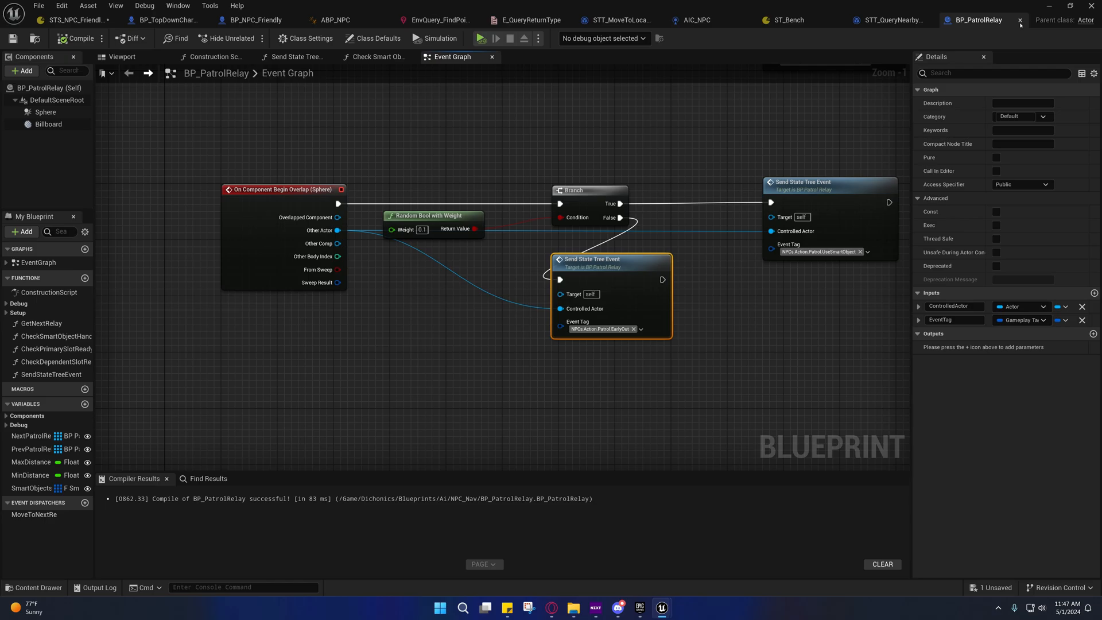
{"action": "left_click", "coordinate": [295, 57]}
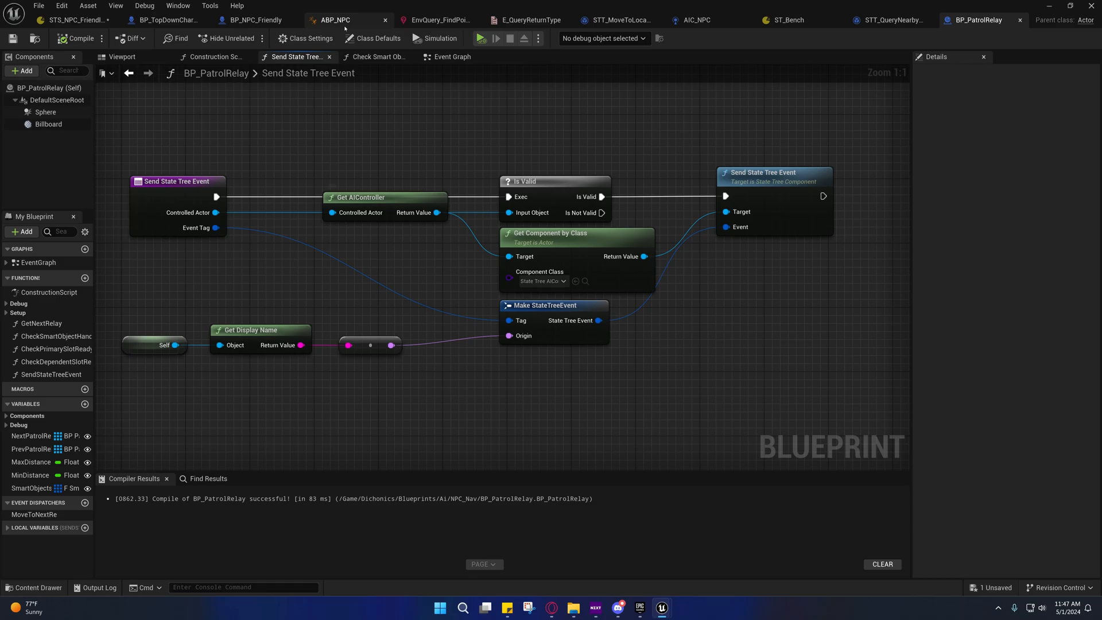
Check AIC_NPC's StateTreeAI component, then return to BP_PatrolRelay's function graph
{"action": "left_click", "coordinate": [694, 20]}
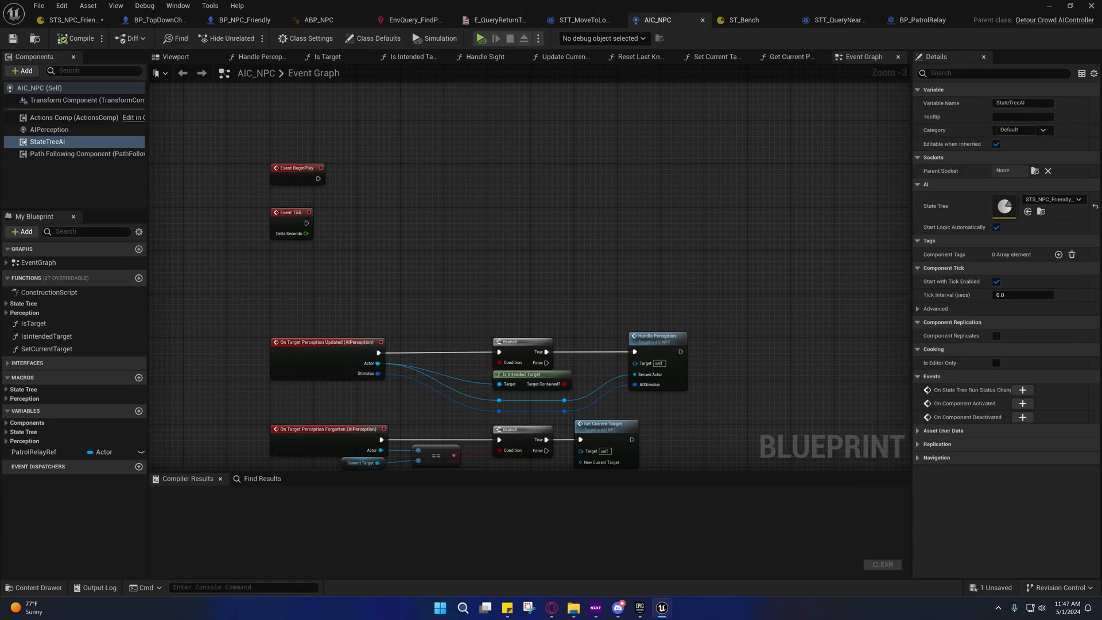
{"action": "mouse_move", "coordinate": [48, 141]}
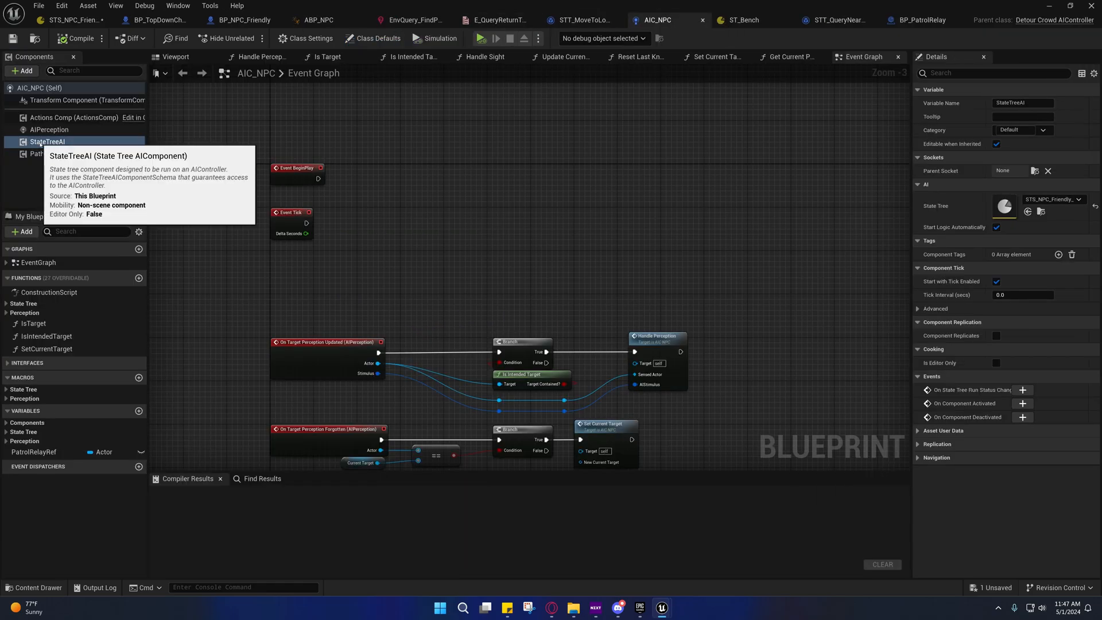
{"action": "mouse_move", "coordinate": [657, 19]}
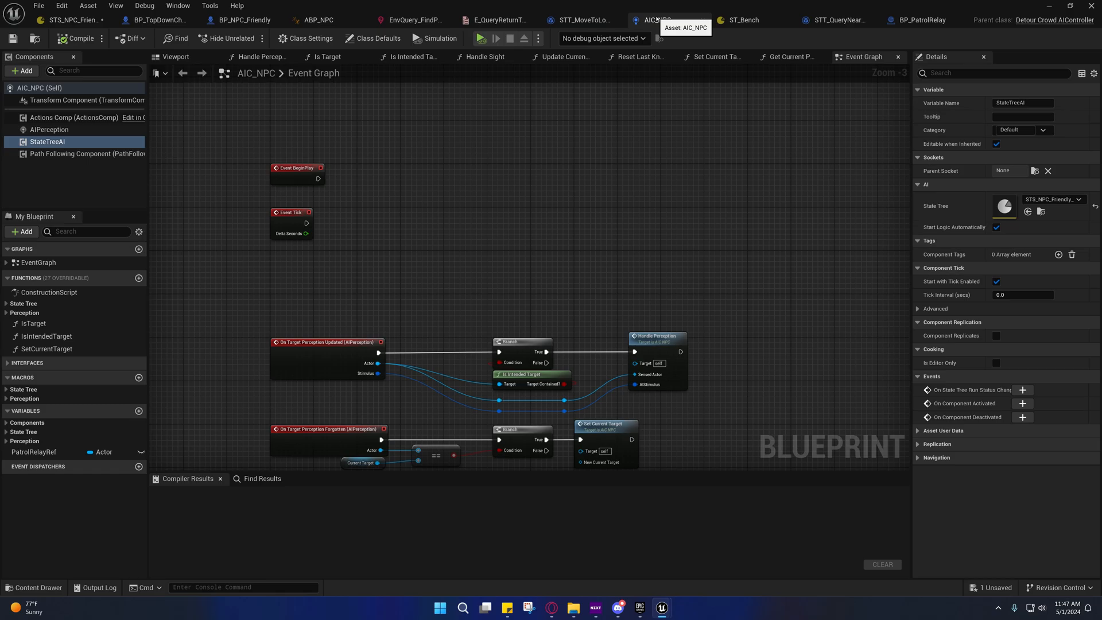
{"action": "left_click", "coordinate": [976, 20]}
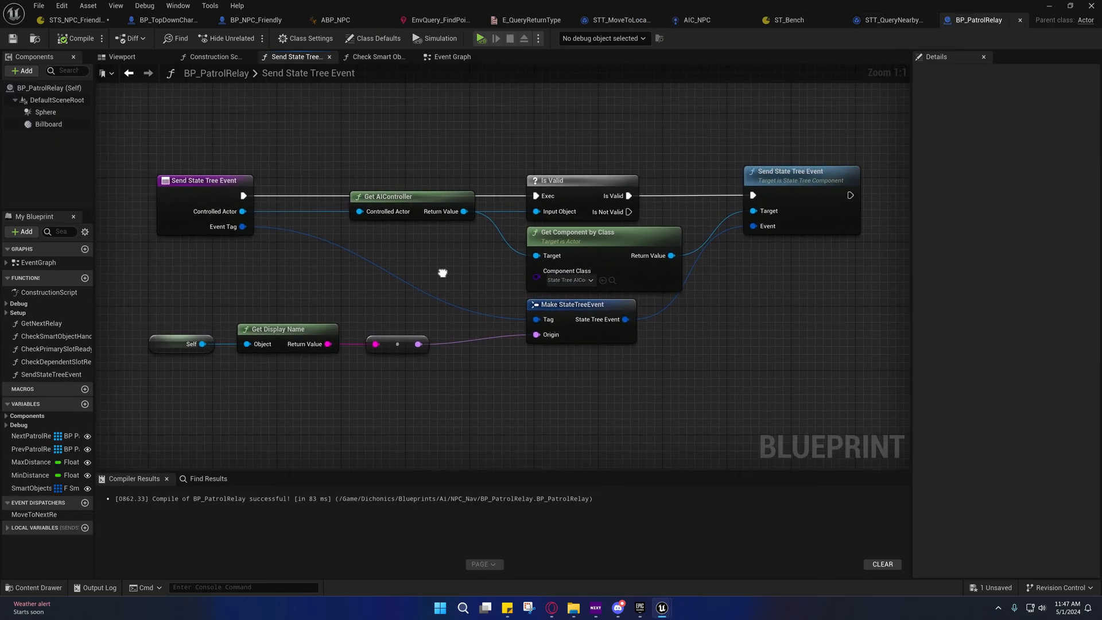
{"action": "mouse_move", "coordinate": [393, 196]}
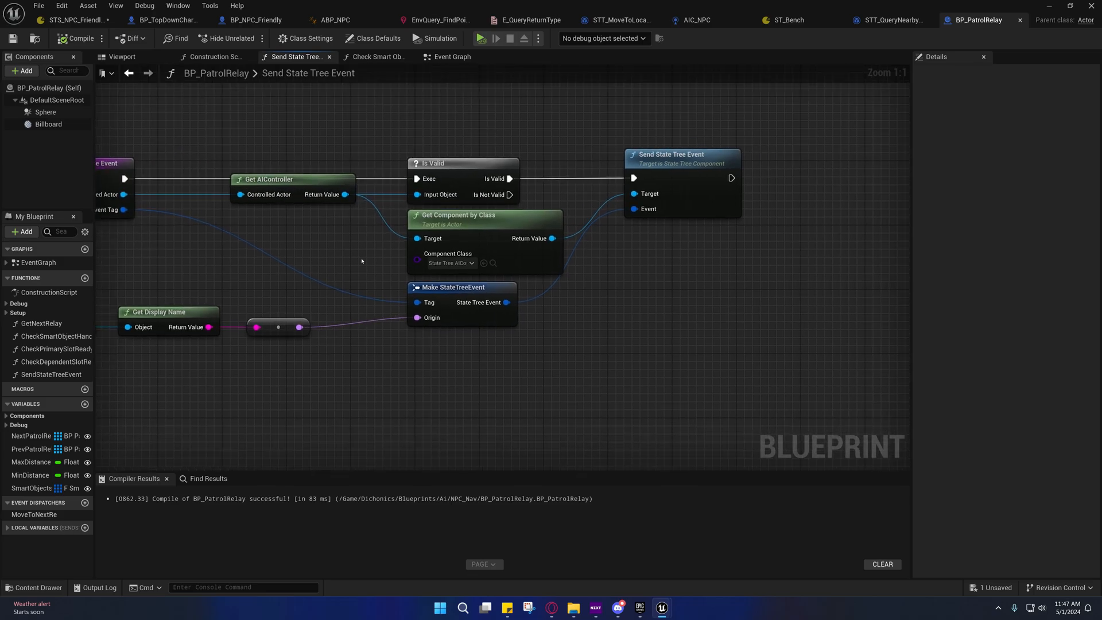
{"action": "mouse_move", "coordinate": [449, 262]}
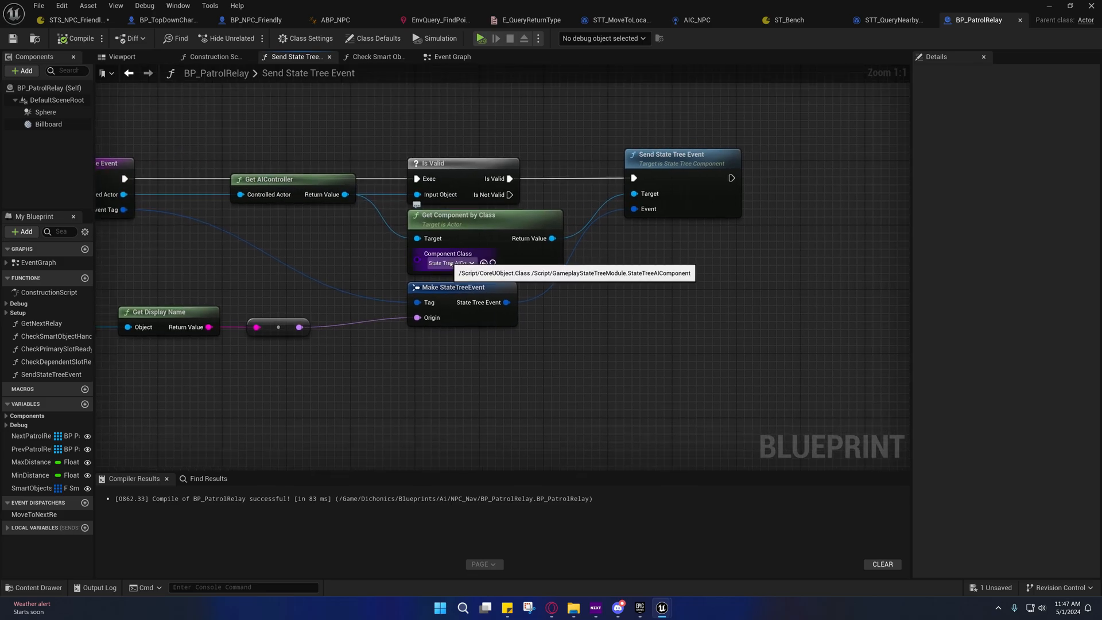
{"action": "mouse_move", "coordinate": [440, 218]}
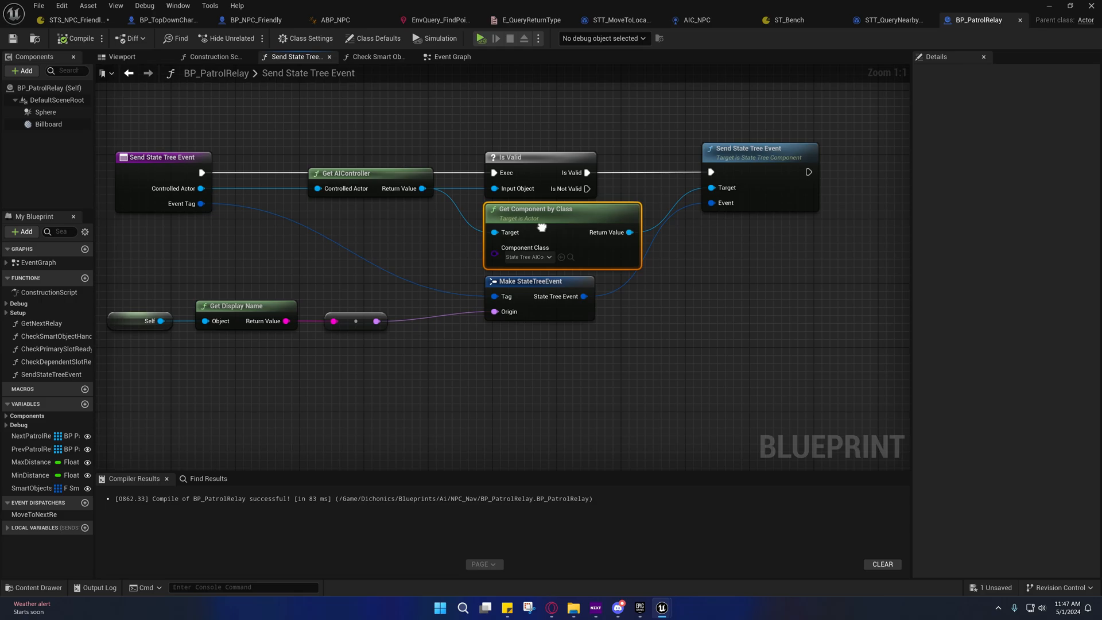
{"action": "mouse_move", "coordinate": [548, 211]}
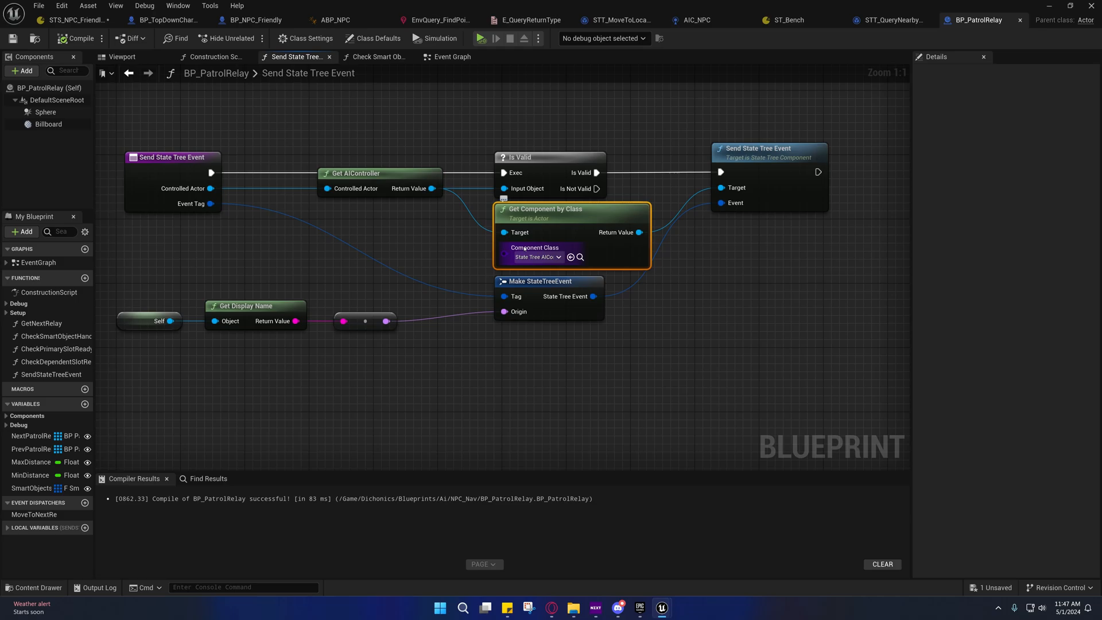
{"action": "mouse_move", "coordinate": [544, 225]}
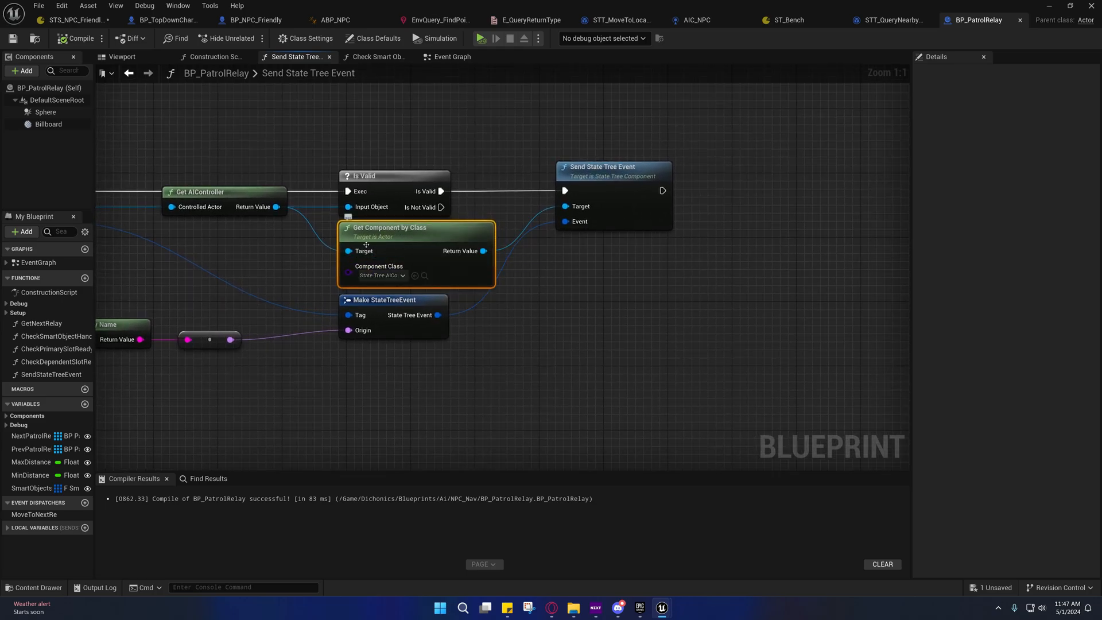
{"action": "mouse_move", "coordinate": [380, 274]}
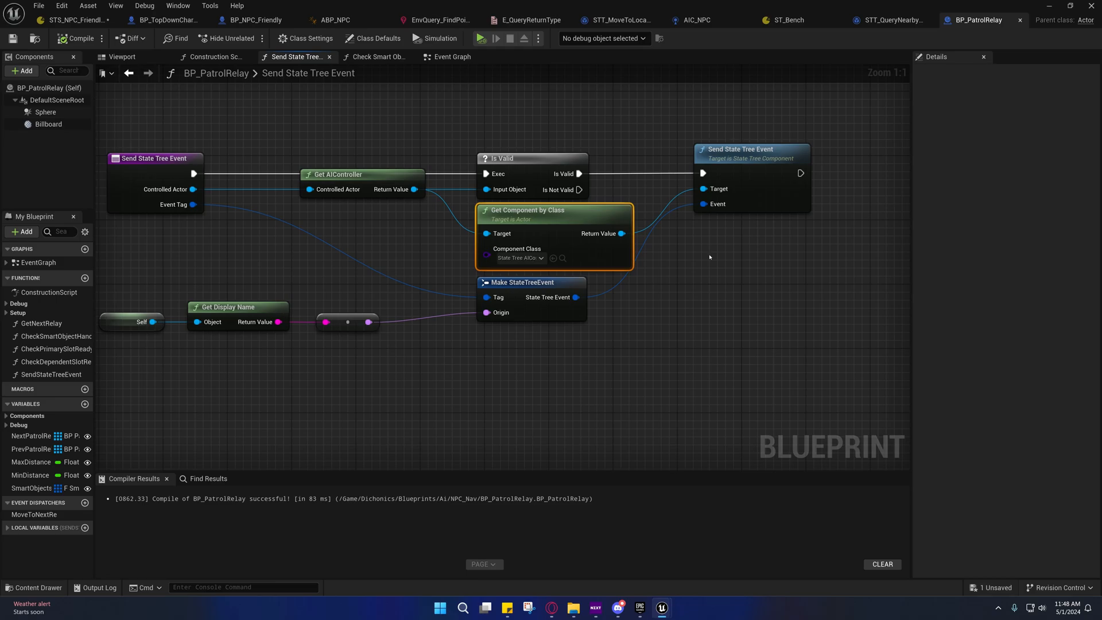
Review the Send State Tree Event, Make StateTreeEvent and Get Component by Class nodes
{"action": "left_click", "coordinate": [738, 149]}
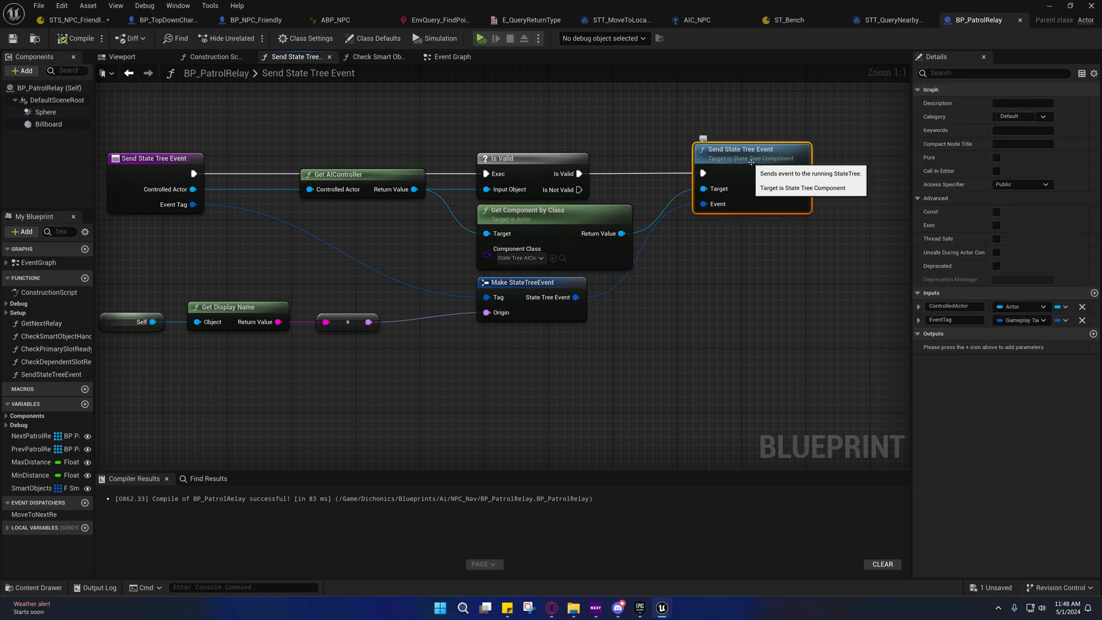
{"action": "mouse_move", "coordinate": [520, 257]}
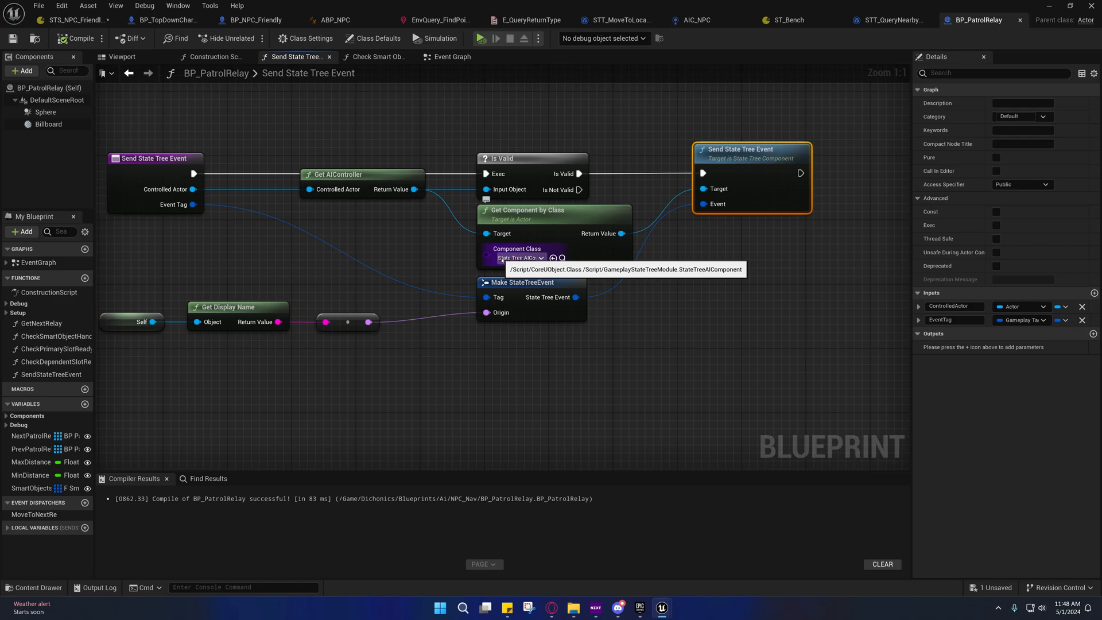
{"action": "mouse_move", "coordinate": [525, 273]}
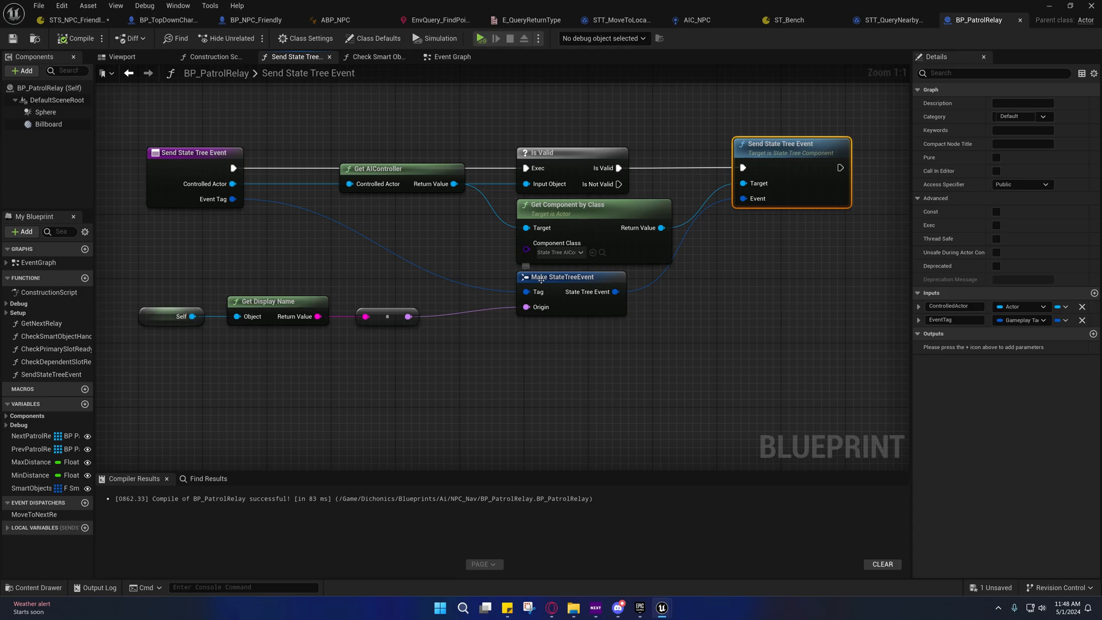
{"action": "left_click", "coordinate": [562, 277]}
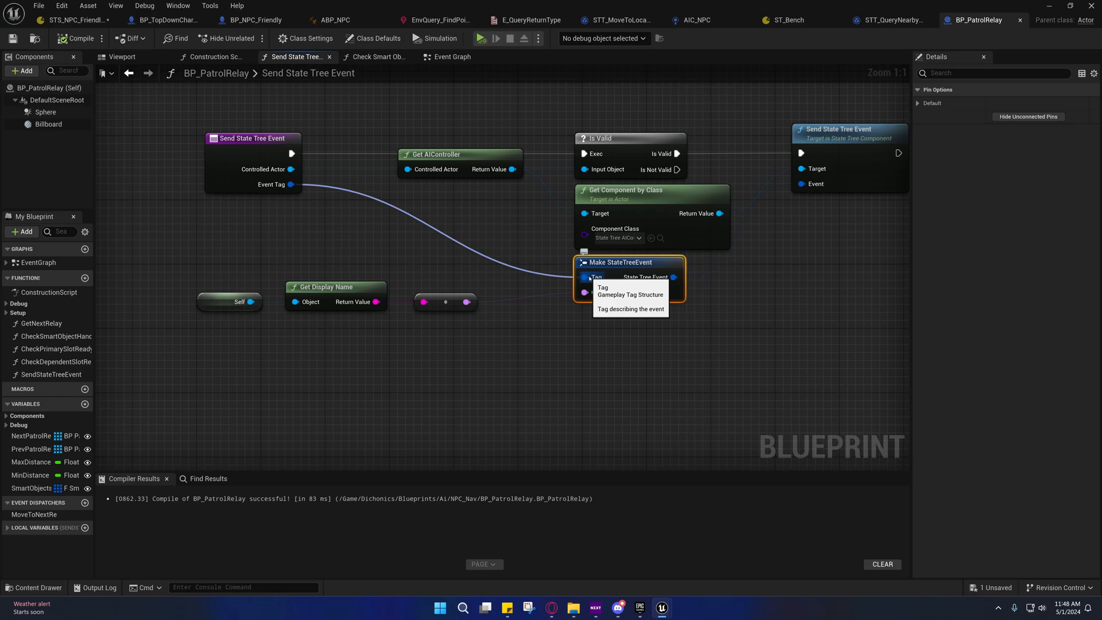
{"action": "mouse_move", "coordinate": [584, 292]}
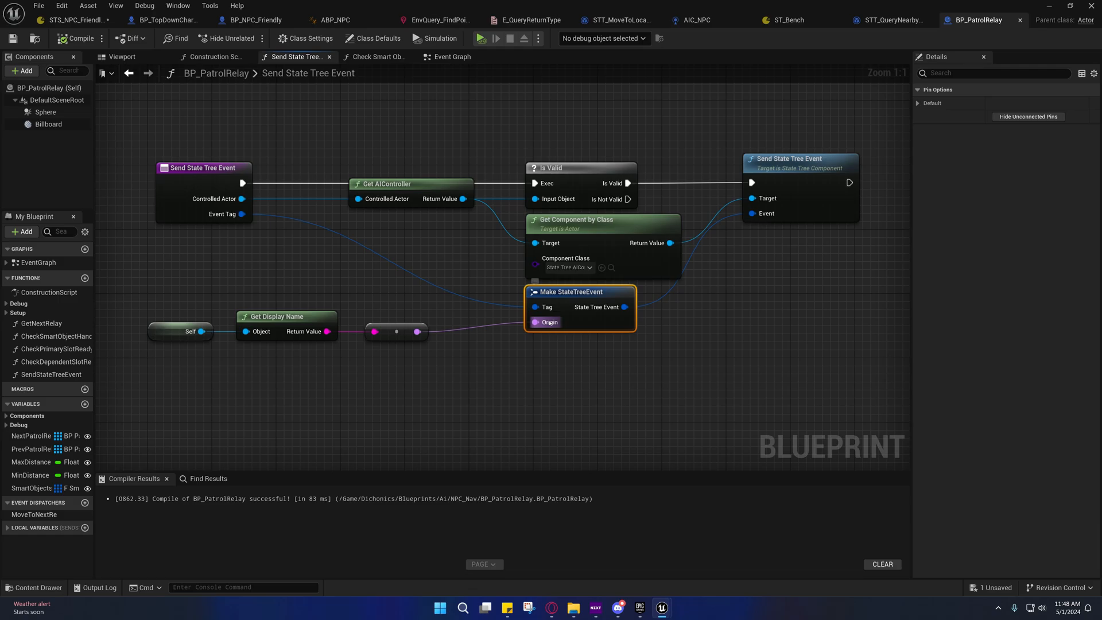
{"action": "mouse_move", "coordinate": [550, 322]}
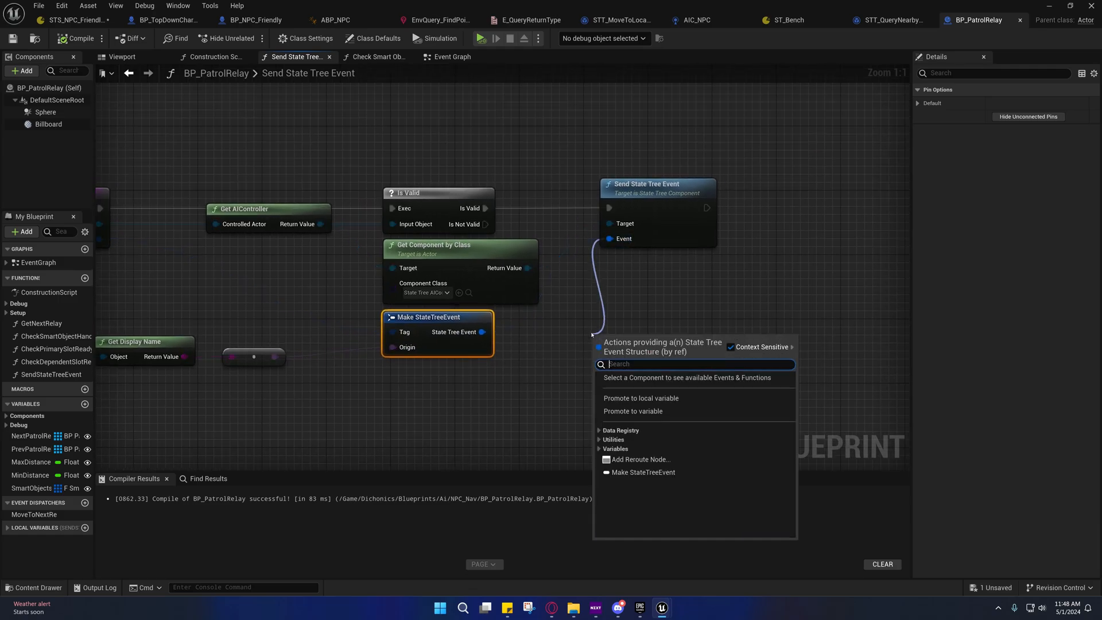
{"action": "left_click", "coordinate": [641, 398]}
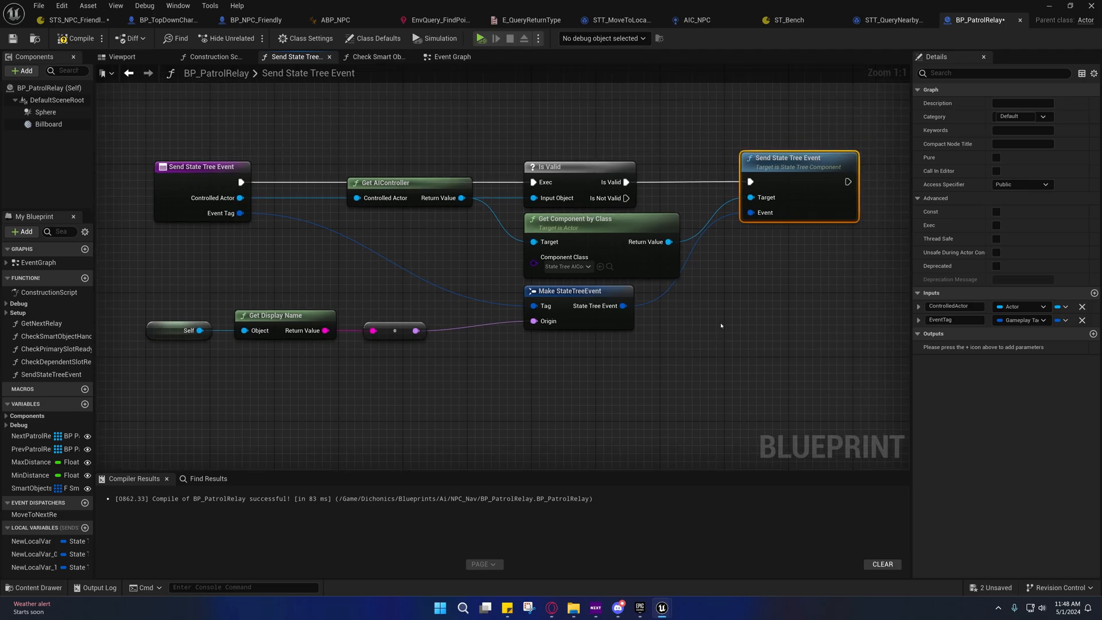
Compile BP_PatrolRelay and return to the NPC patrol state tree
{"action": "left_click", "coordinate": [76, 38]}
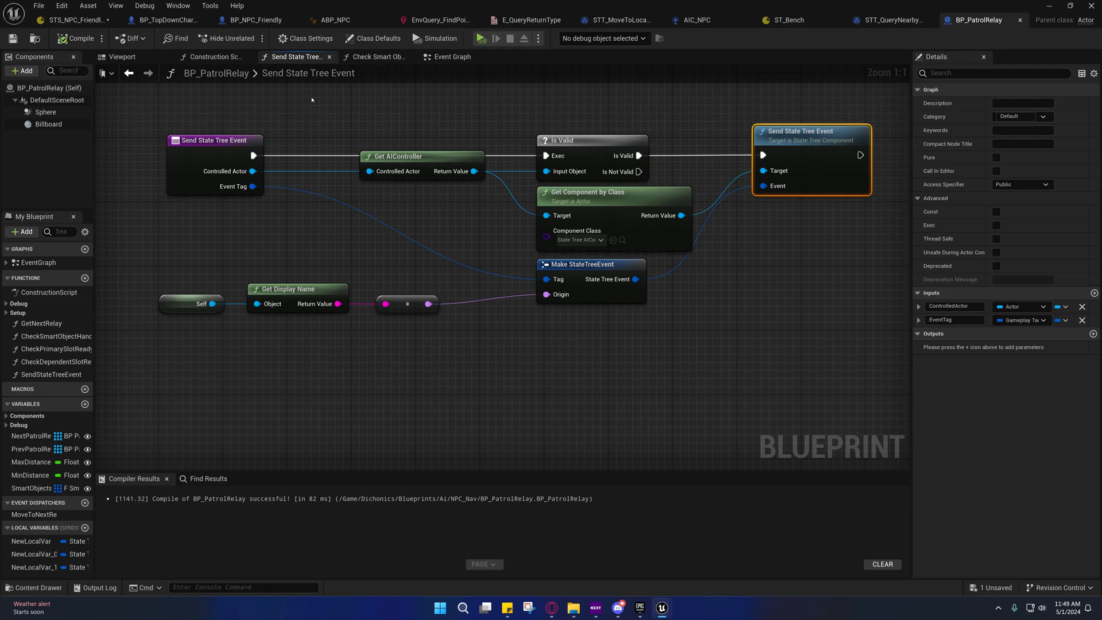
{"action": "left_click", "coordinate": [70, 19]}
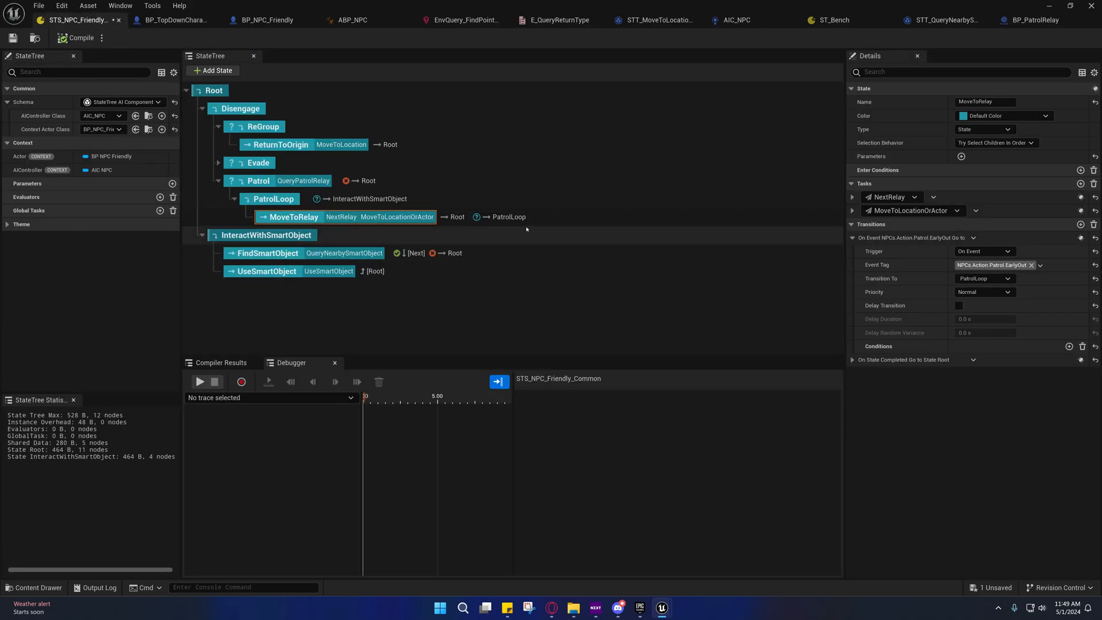
{"action": "mouse_move", "coordinate": [994, 265]}
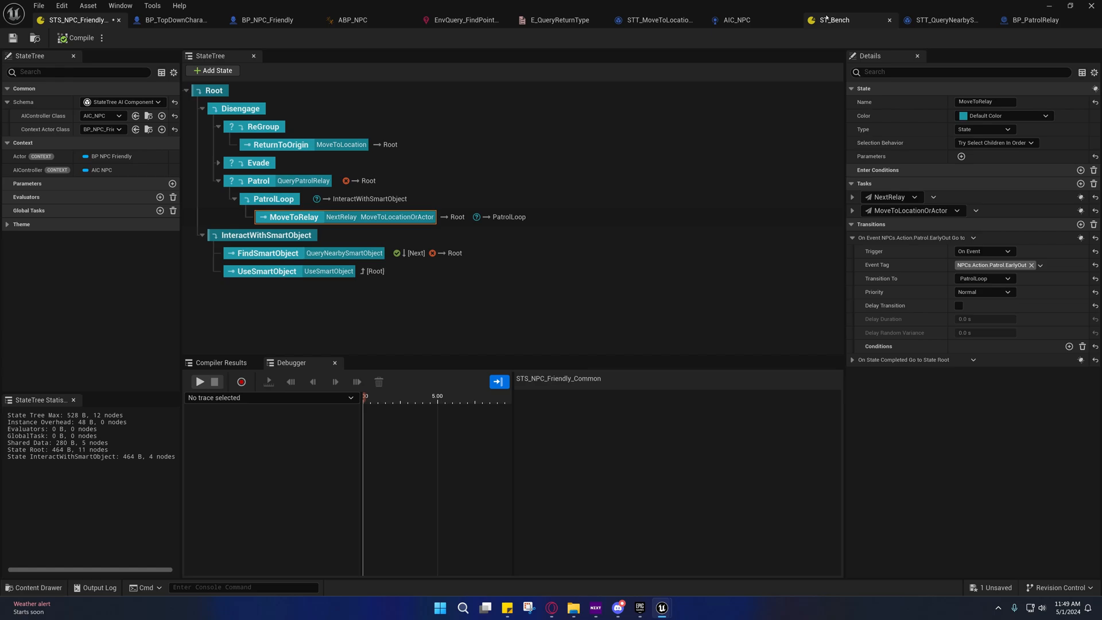
Switch to the ST_Bench state tree with its Char_A and Char_B slot states
{"action": "left_click", "coordinate": [837, 19]}
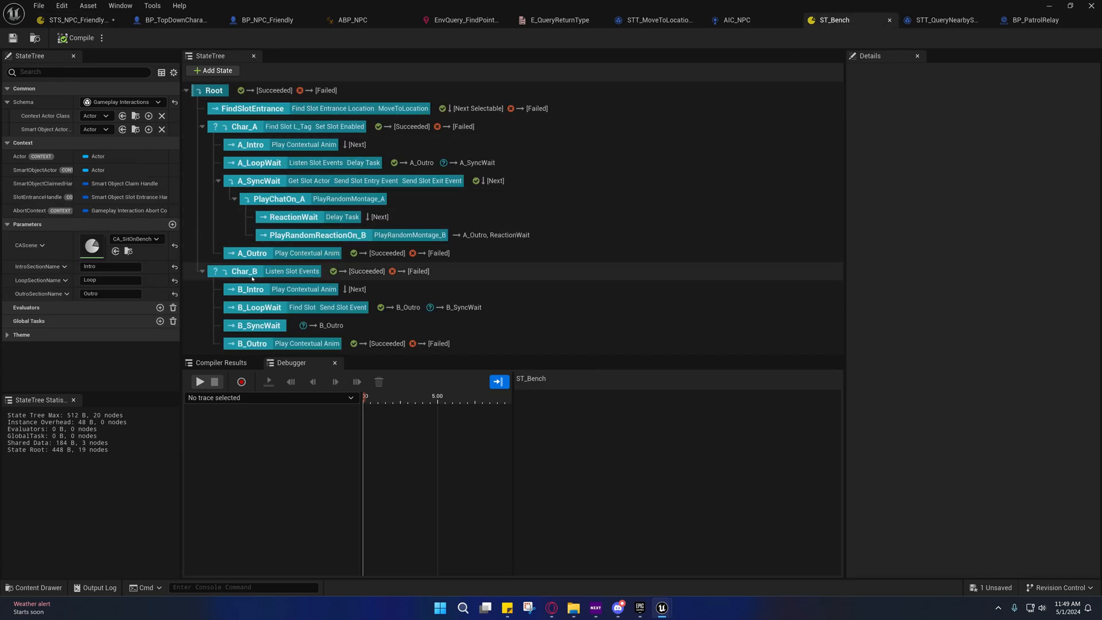
Examine Char_B's conditions and tasks and B_LoopWait's tasks and transitions in ST_Bench
{"action": "left_click", "coordinate": [244, 271]}
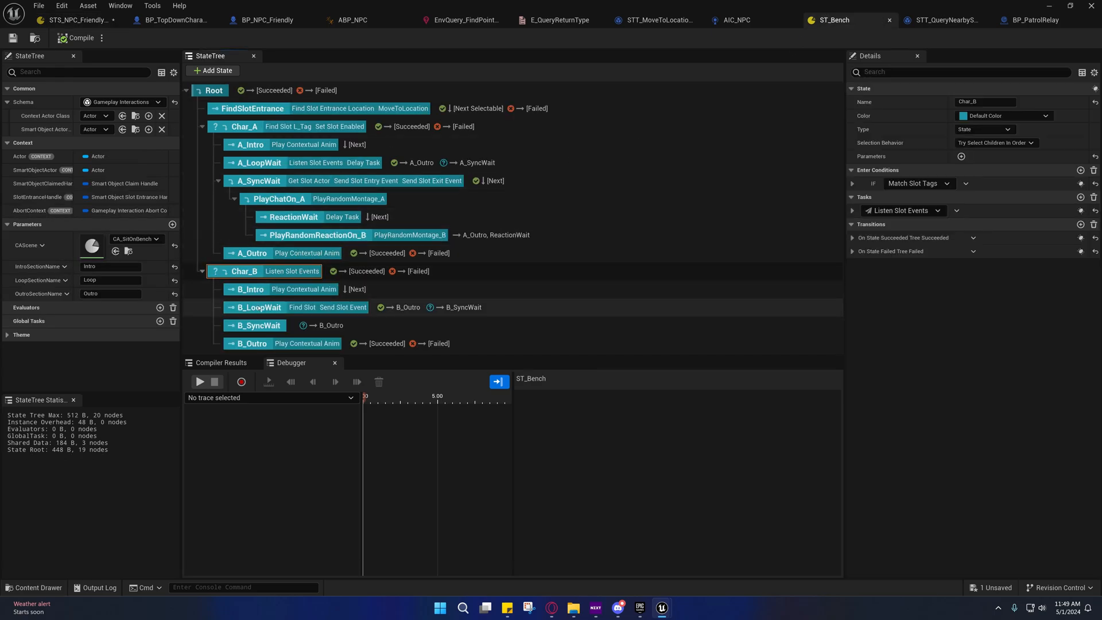
{"action": "left_click", "coordinate": [258, 307]}
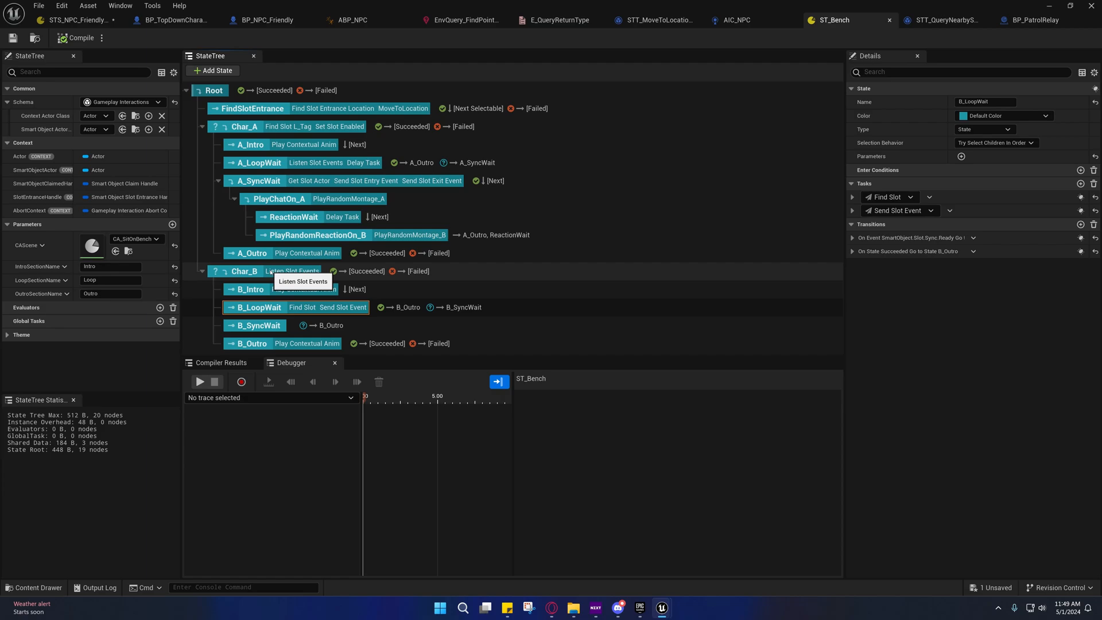
{"action": "left_click", "coordinate": [243, 271]}
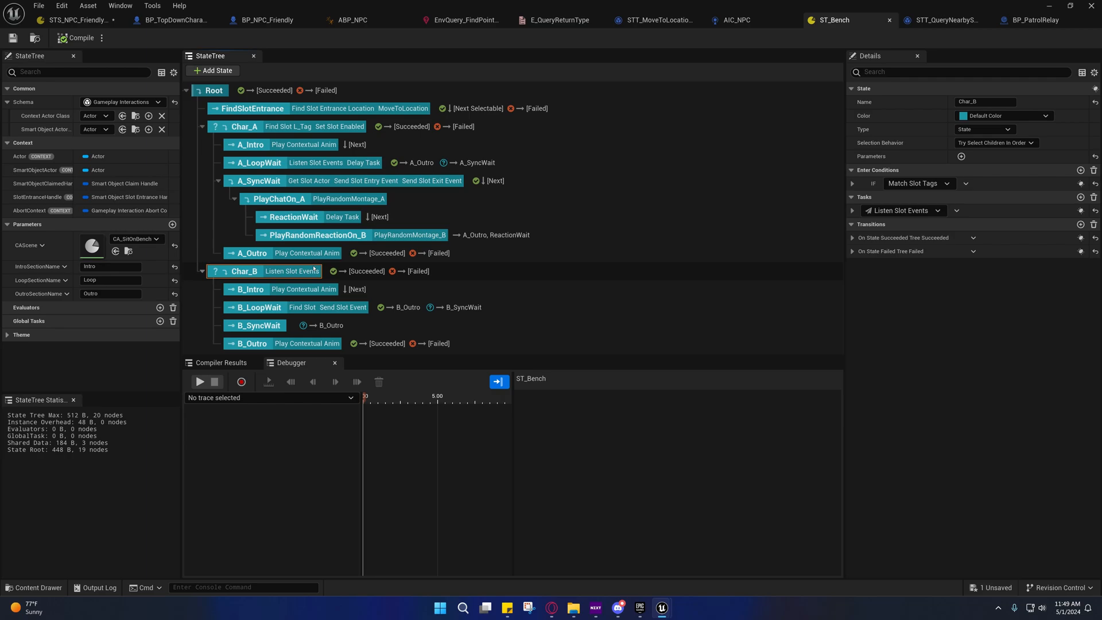
{"action": "left_click", "coordinate": [258, 307]}
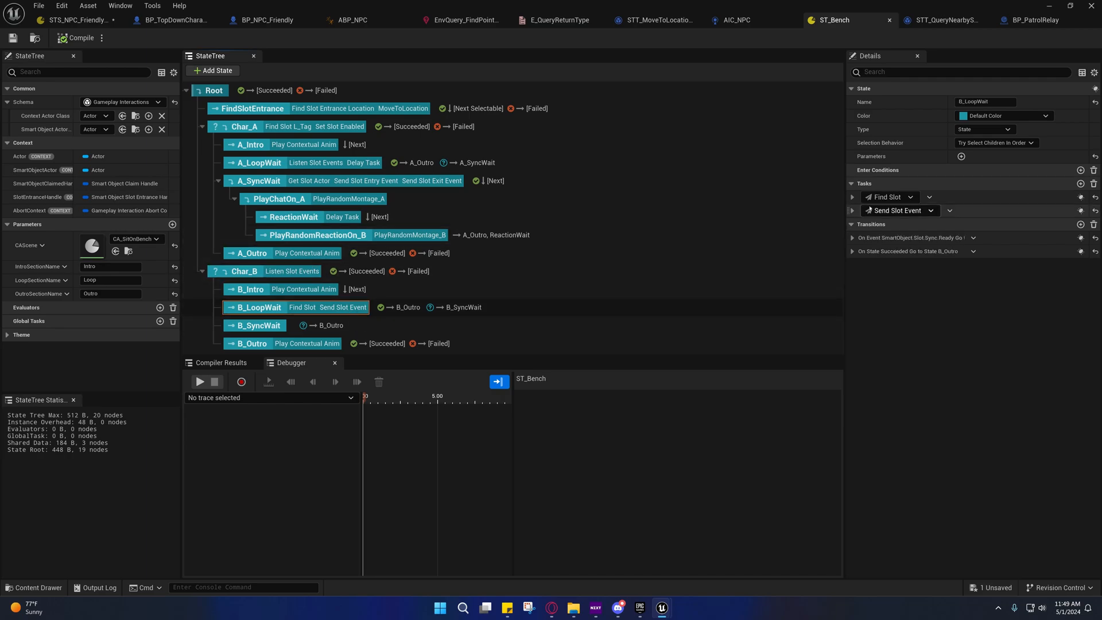
{"action": "mouse_move", "coordinate": [897, 210]}
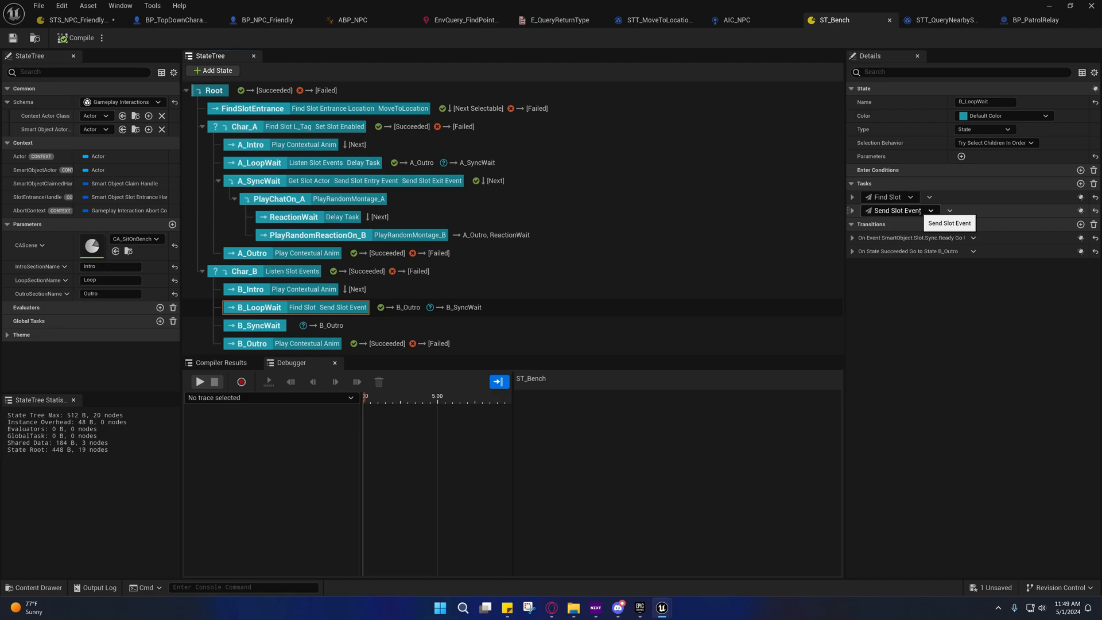
{"action": "mouse_move", "coordinate": [908, 219]}
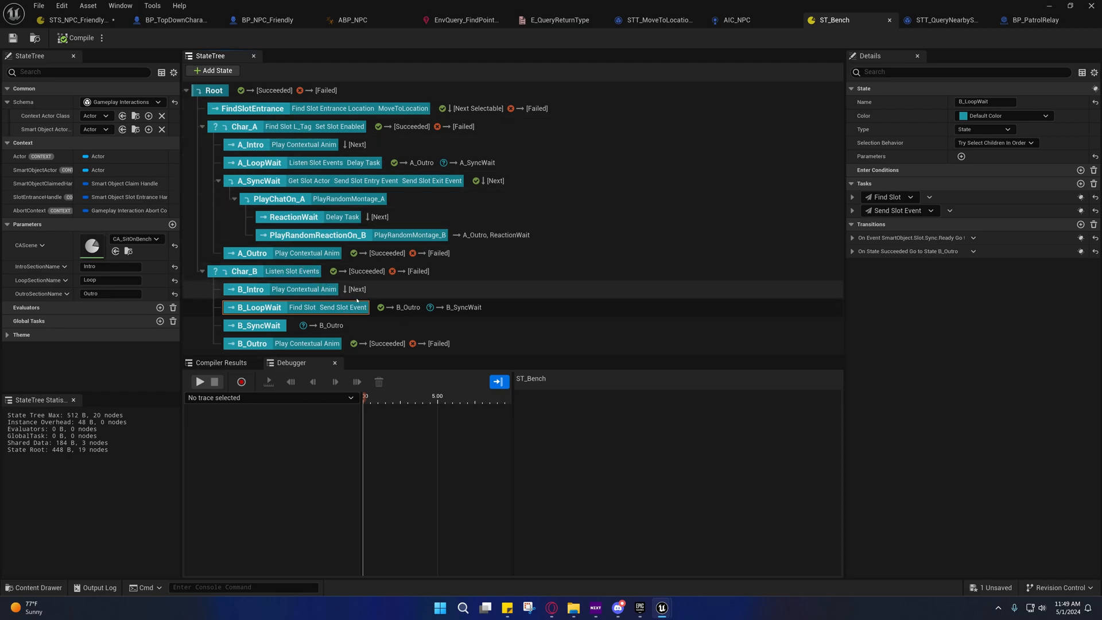
{"action": "mouse_move", "coordinate": [896, 212]}
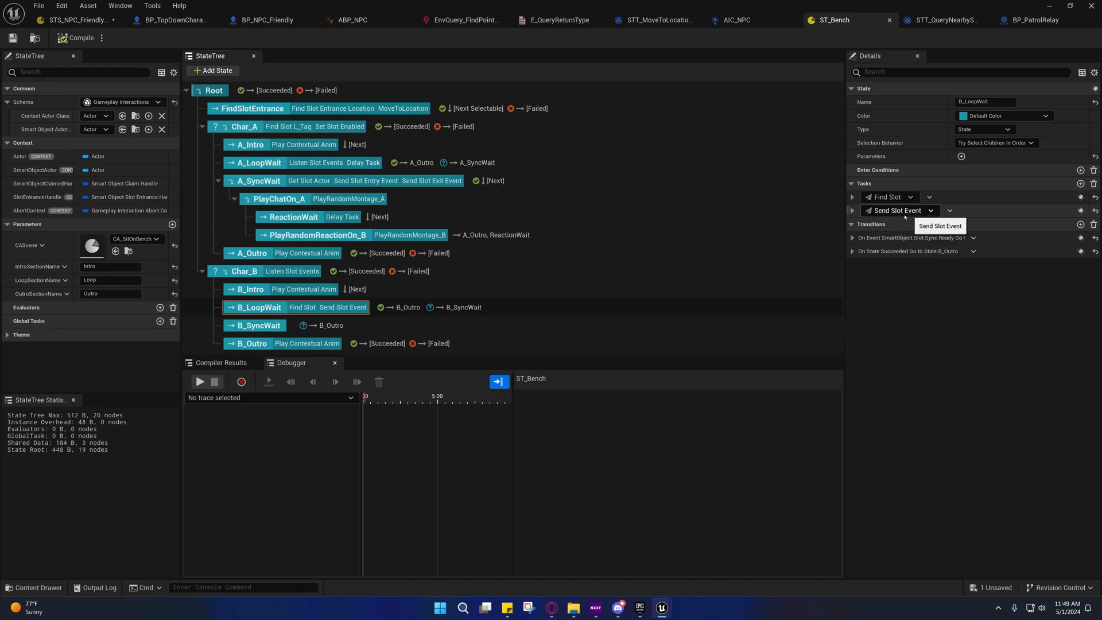
{"action": "left_click", "coordinate": [243, 271]}
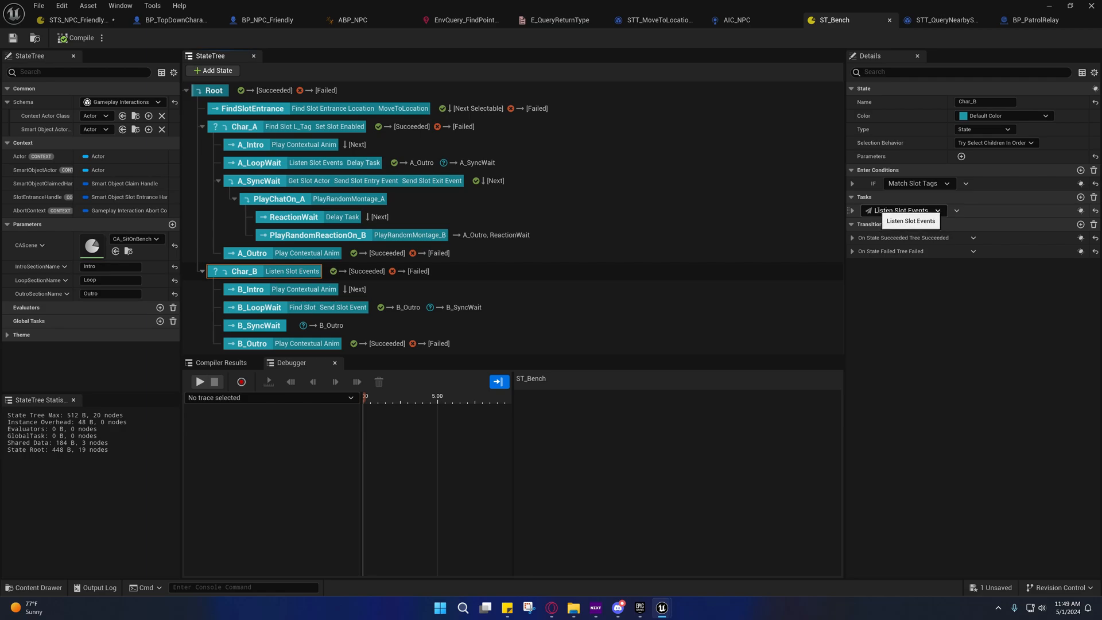
{"action": "mouse_move", "coordinate": [931, 213]}
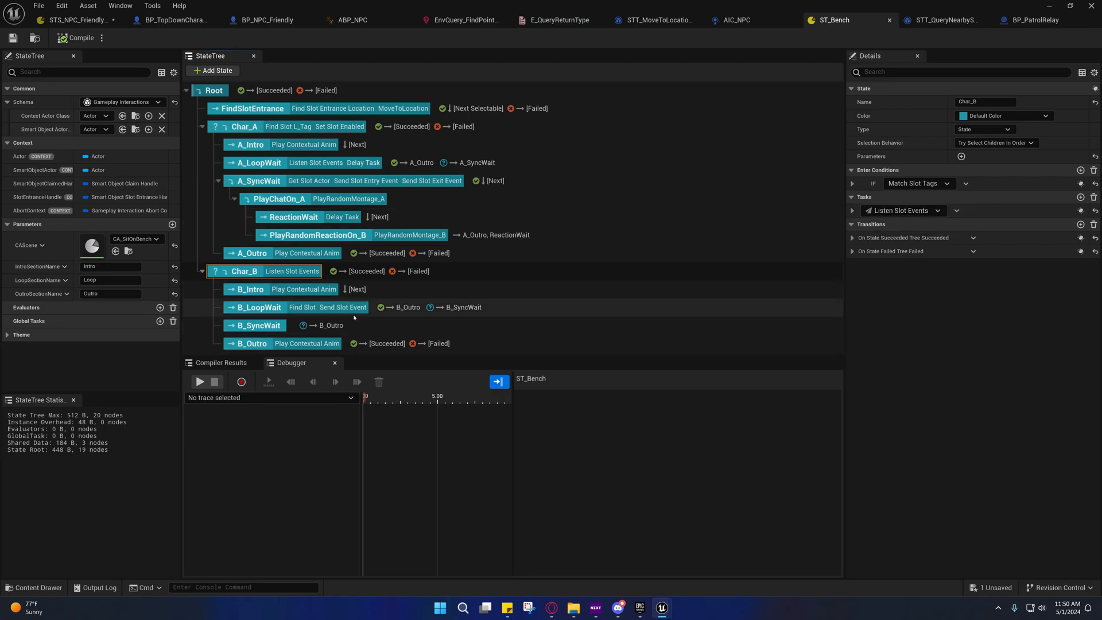
{"action": "mouse_move", "coordinate": [340, 308]}
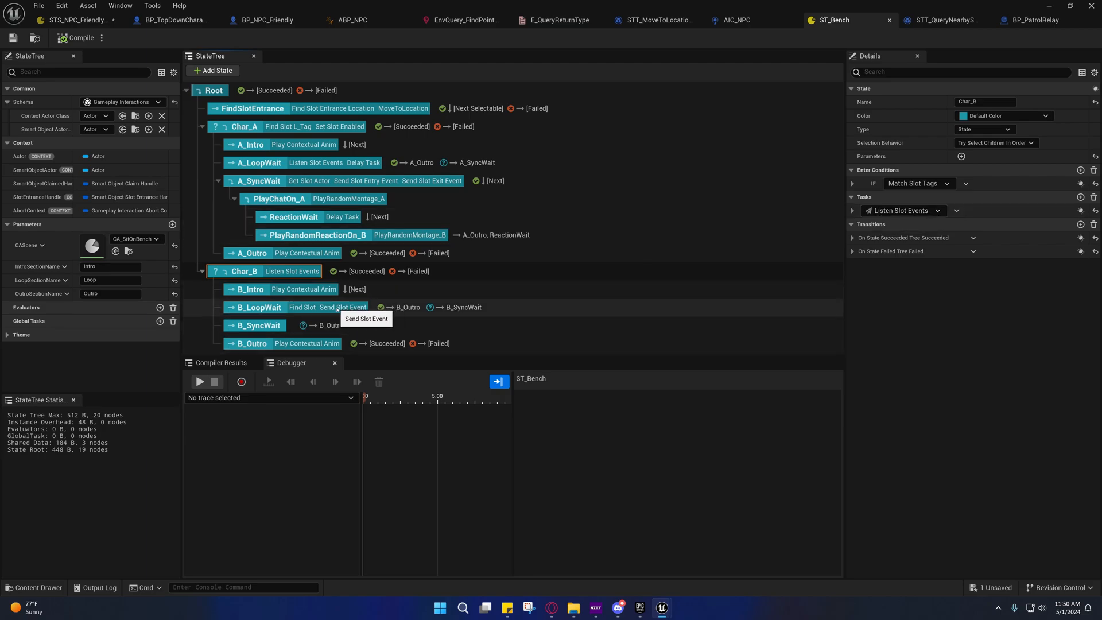
{"action": "mouse_move", "coordinate": [377, 270]}
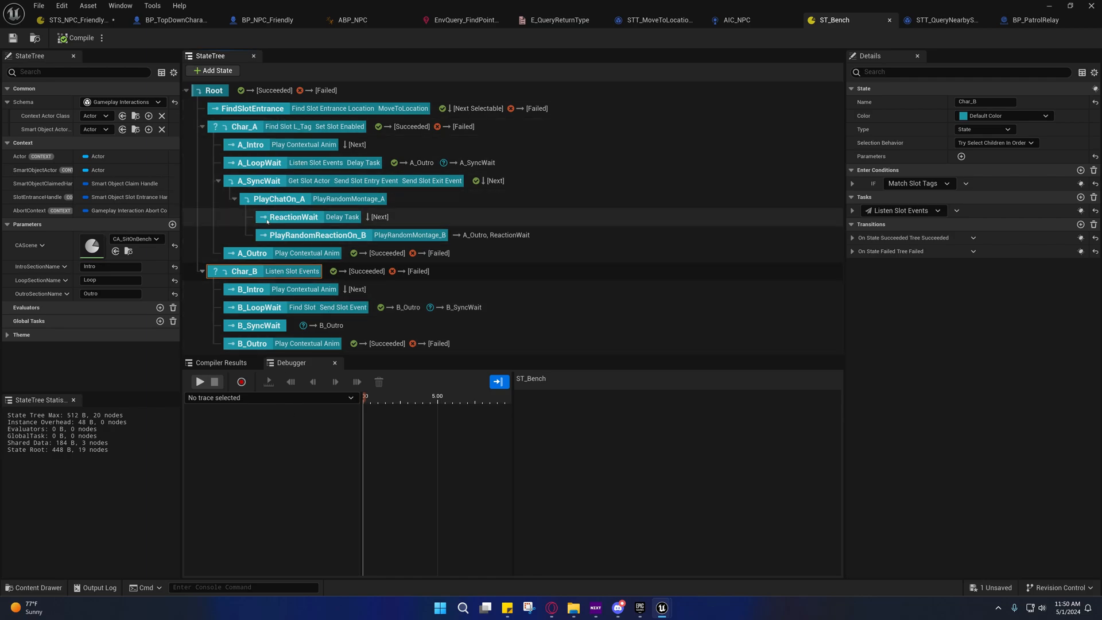
Return to BP_PatrolRelay's Send State Tree Event function graph
{"action": "left_click", "coordinate": [77, 20]}
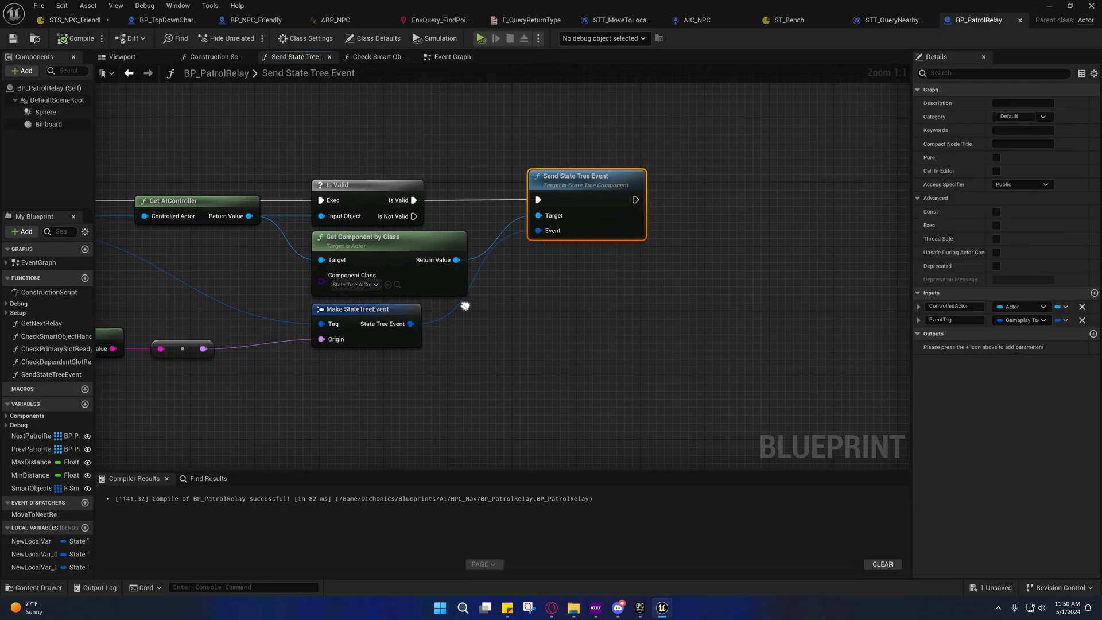
{"action": "mouse_move", "coordinate": [455, 259]}
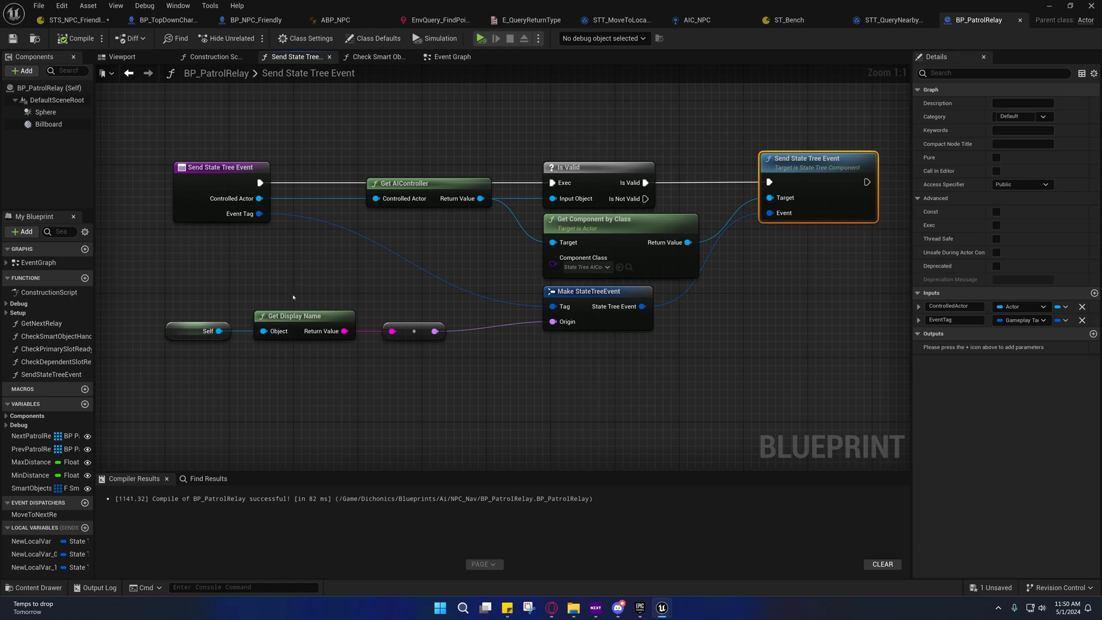
Switch to STS_NPC_Friendly_Common showing MoveToRelay's EarlyOut transition to PatrolLoop
{"action": "left_click", "coordinate": [70, 19]}
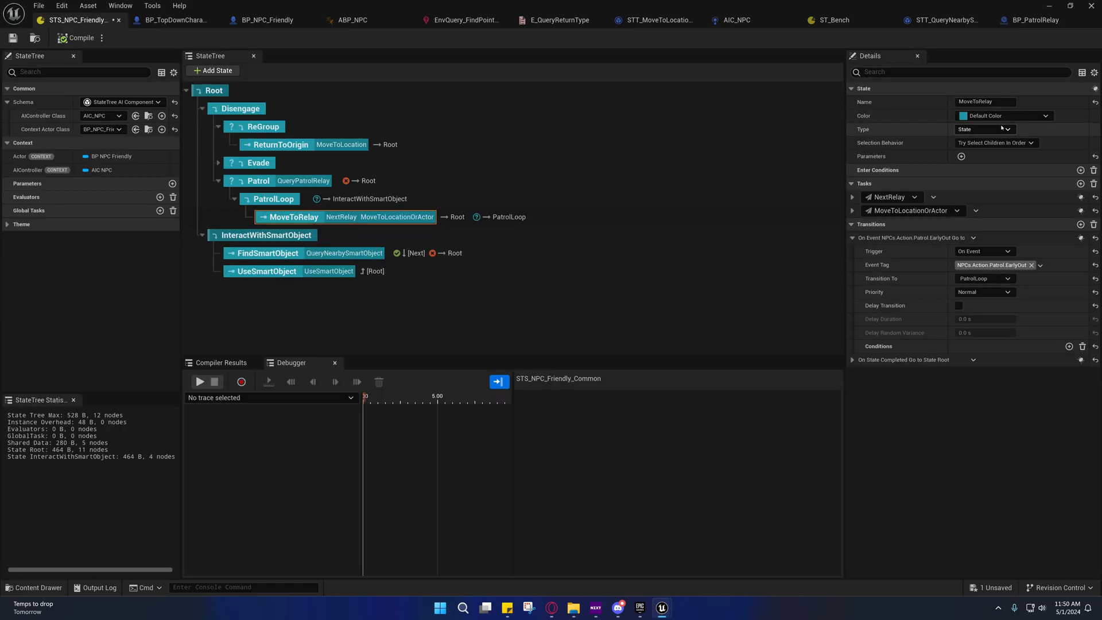
Browse MoveToRelay's state types (State, Group, Linked, Linked Asset, Subtree), keeping it a State
{"action": "left_click", "coordinate": [984, 128]}
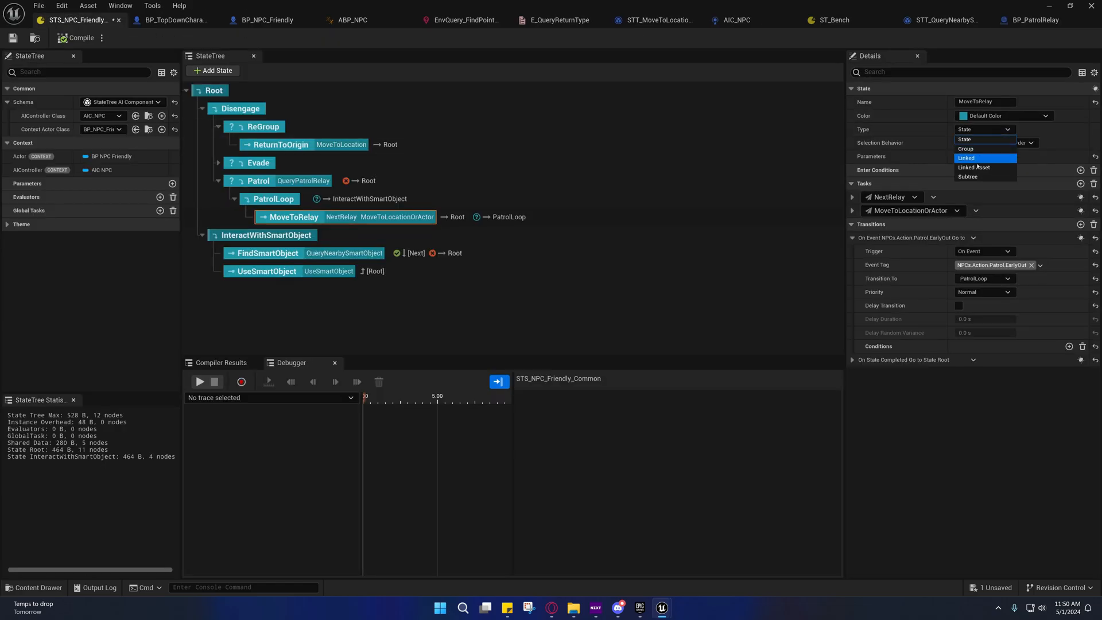
{"action": "mouse_move", "coordinate": [975, 126]}
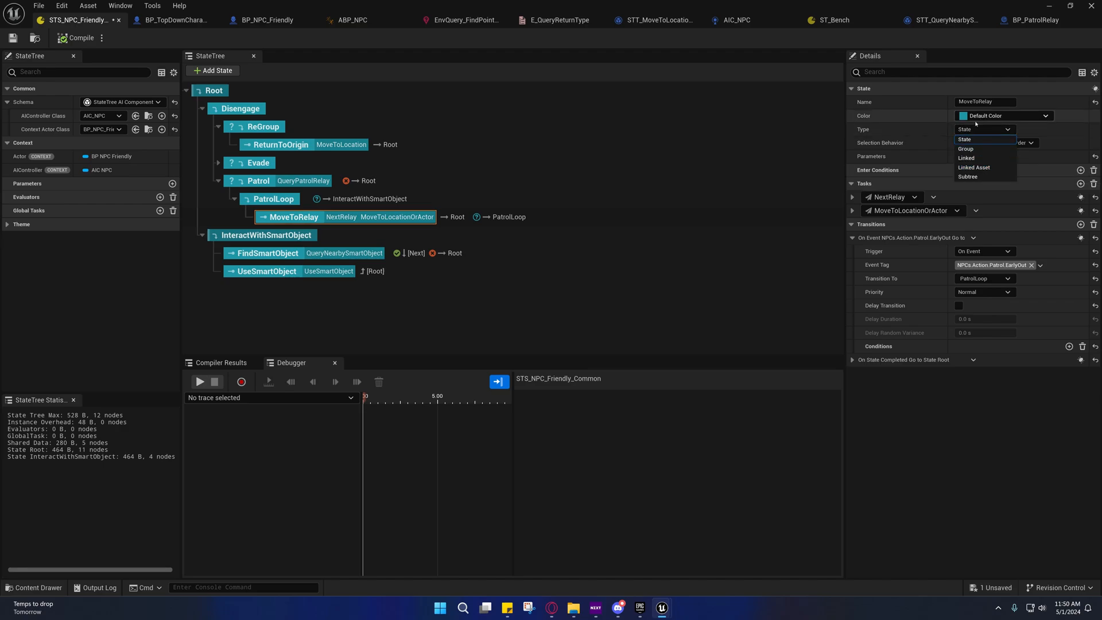
{"action": "left_click", "coordinate": [964, 139]}
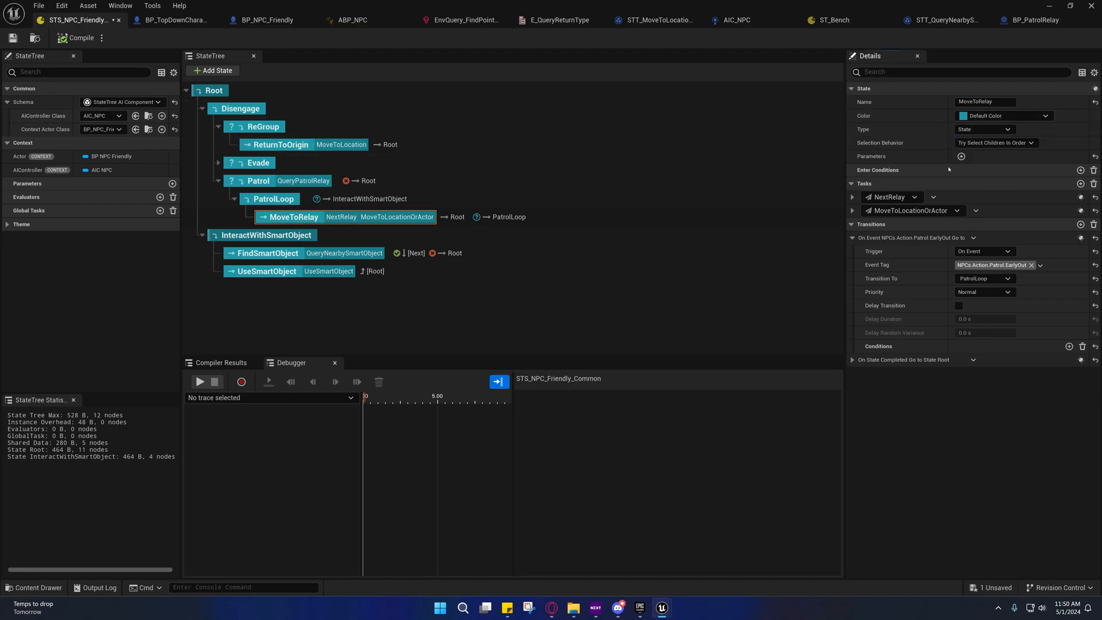
{"action": "left_click", "coordinate": [983, 129]}
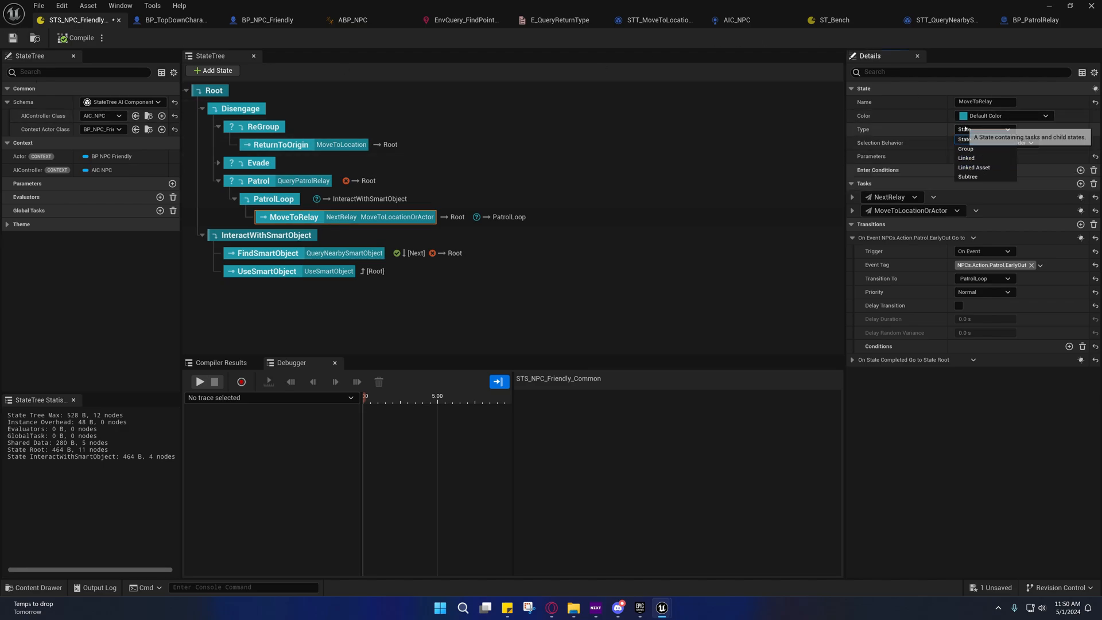
{"action": "left_click", "coordinate": [962, 139]}
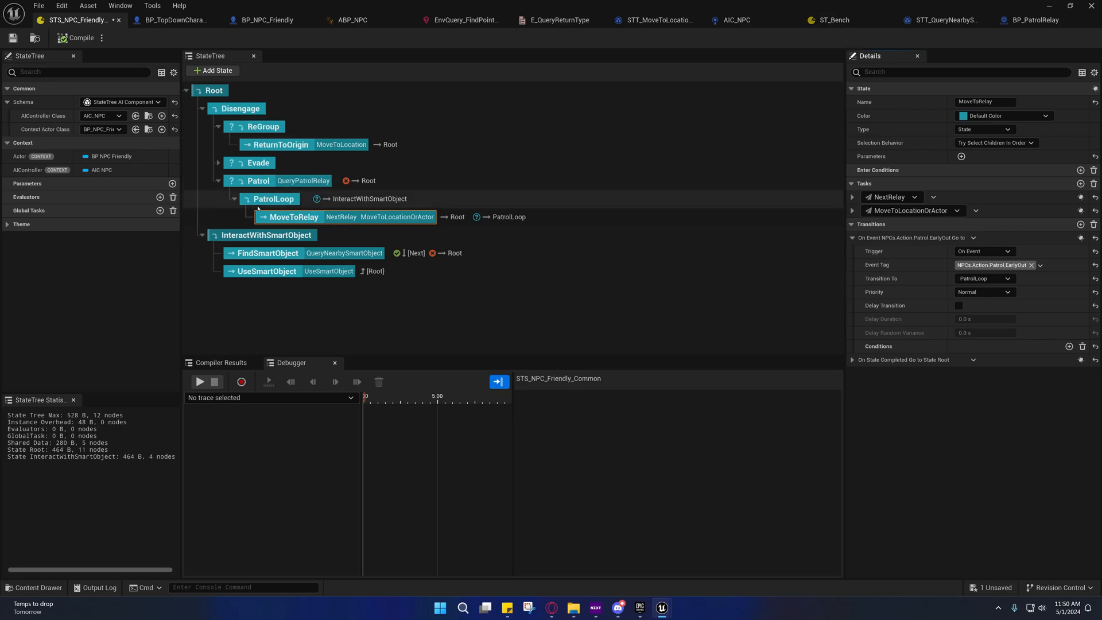
{"action": "mouse_move", "coordinate": [833, 19]}
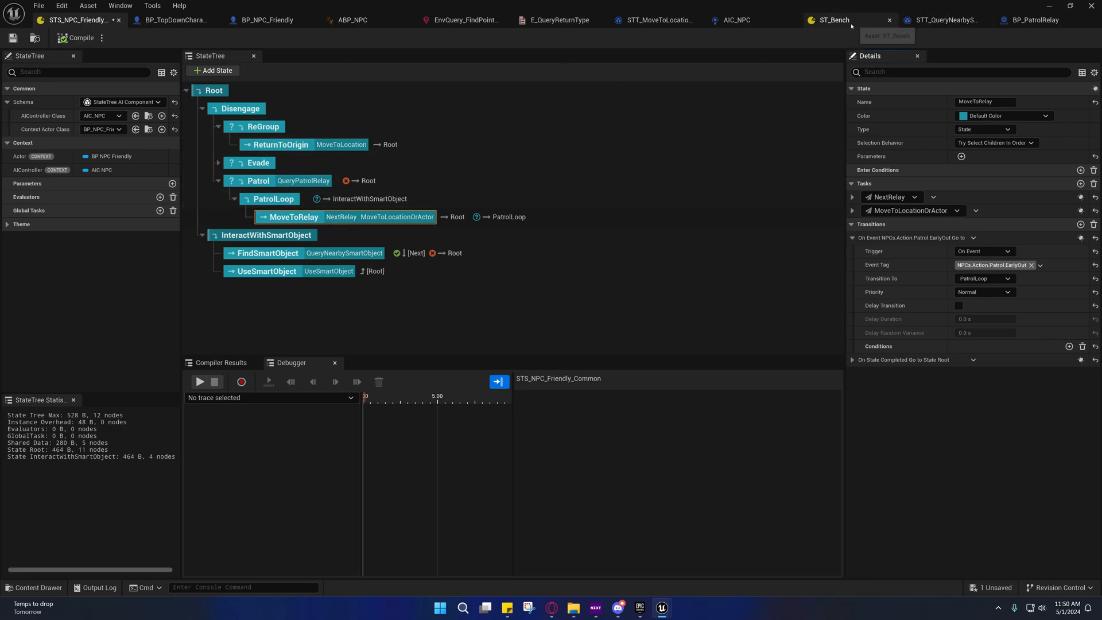
{"action": "mouse_move", "coordinate": [339, 296]}
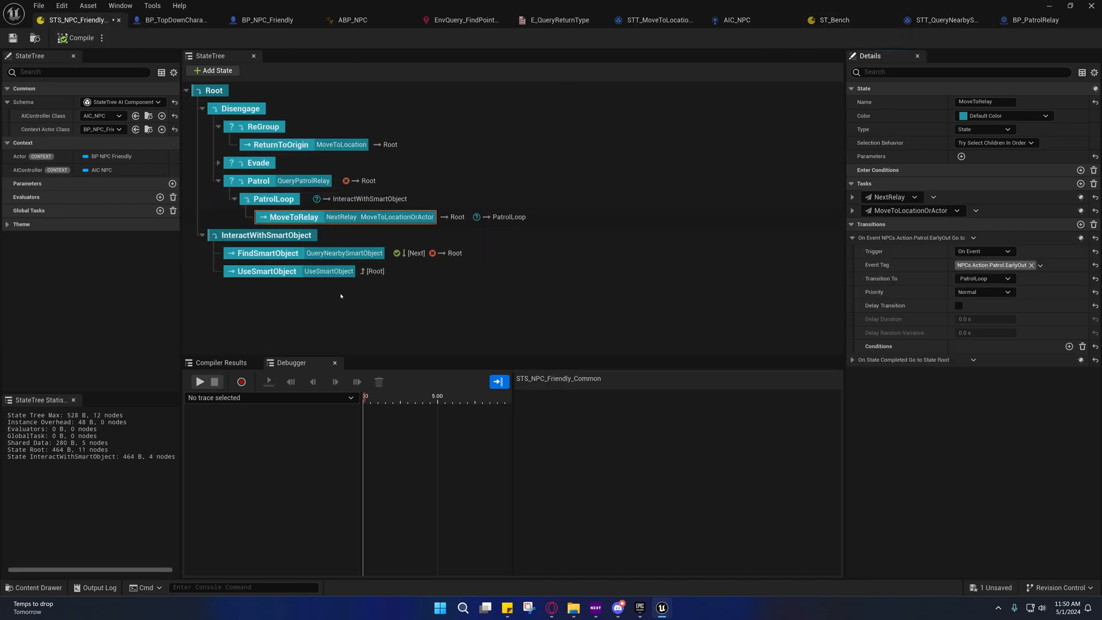
Inspect the UseSmartObject state, then switch to the ST_Bench state tree
{"action": "left_click", "coordinate": [265, 270]}
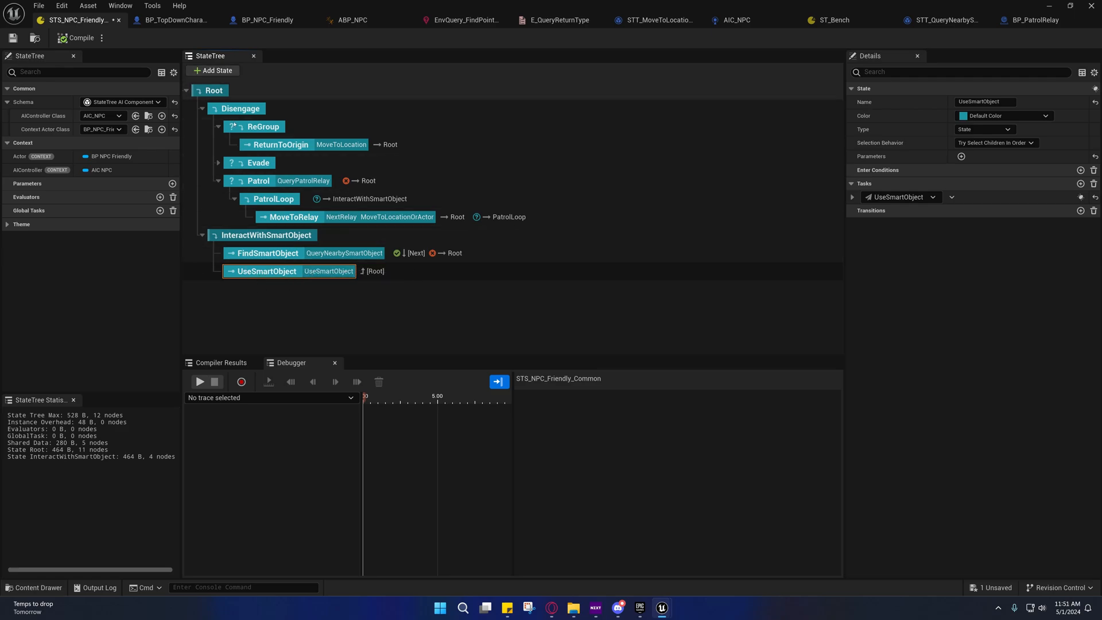
{"action": "left_click", "coordinate": [833, 19]}
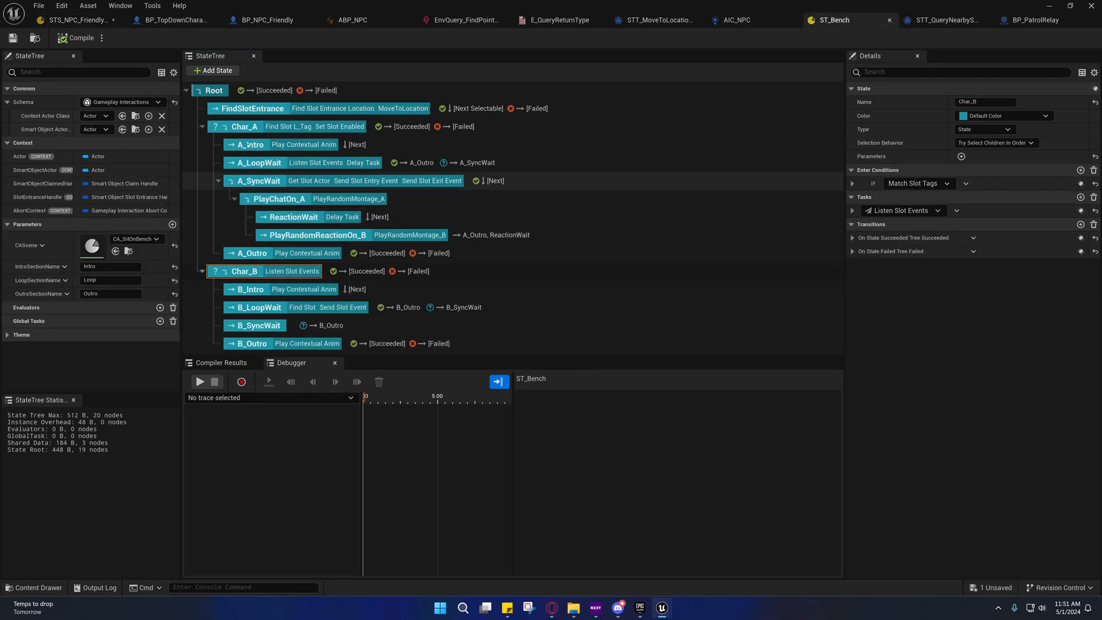
Select a state in ST_Bench, then return to the STS_NPC_Friendly_Common state tree
{"action": "left_click", "coordinate": [215, 89]}
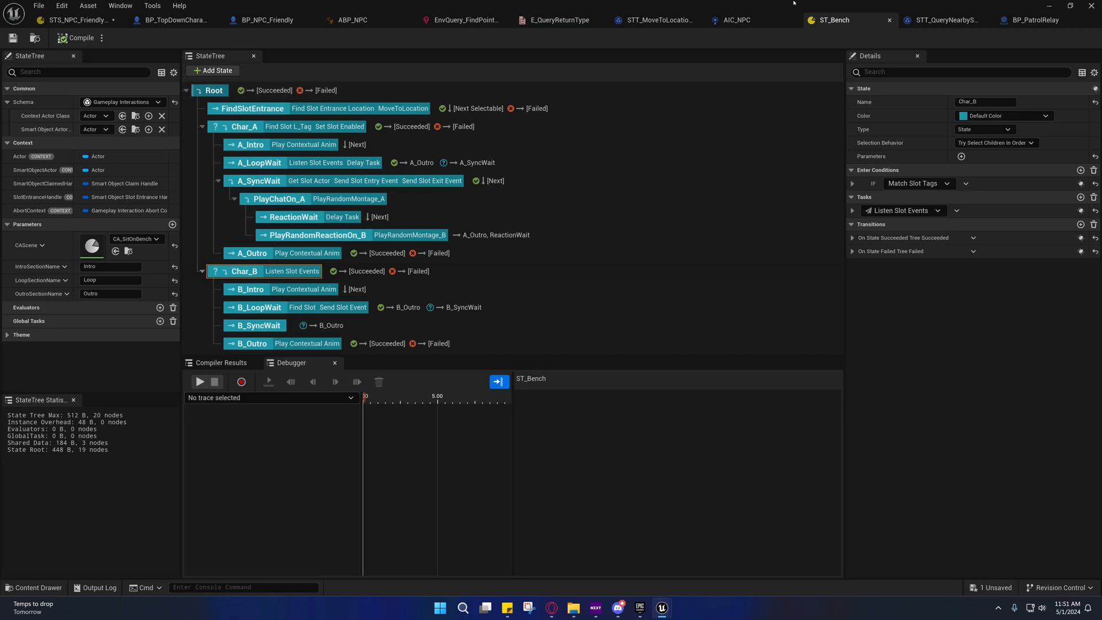
{"action": "left_click", "coordinate": [77, 19]}
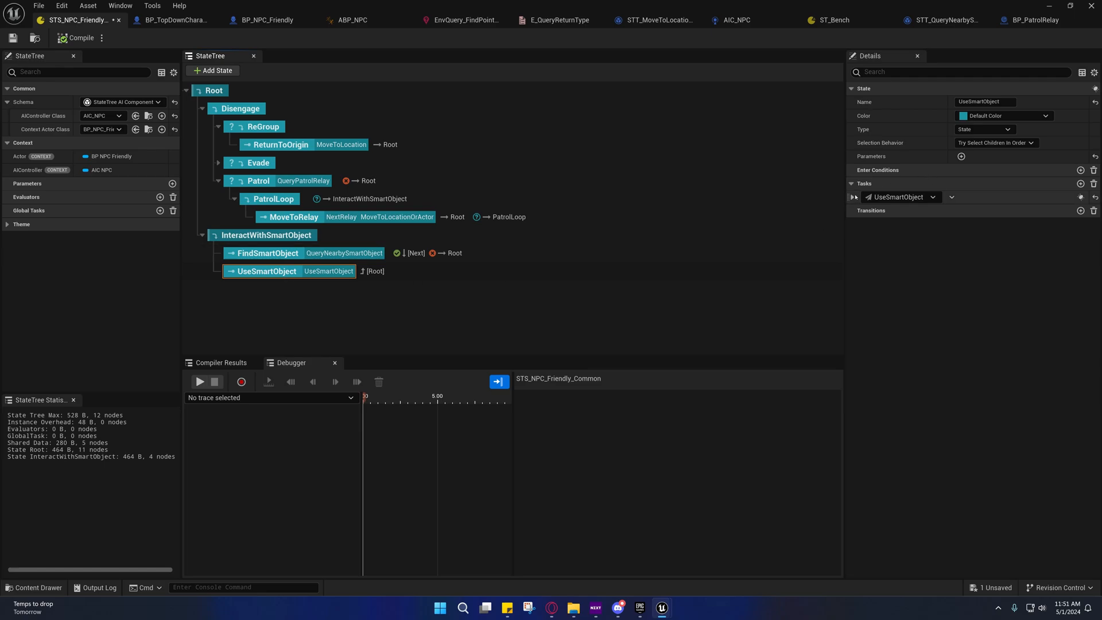
Expand UseSmartObject's task to show its Actor context binding, leaving the state type as State
{"action": "left_click", "coordinate": [852, 196]}
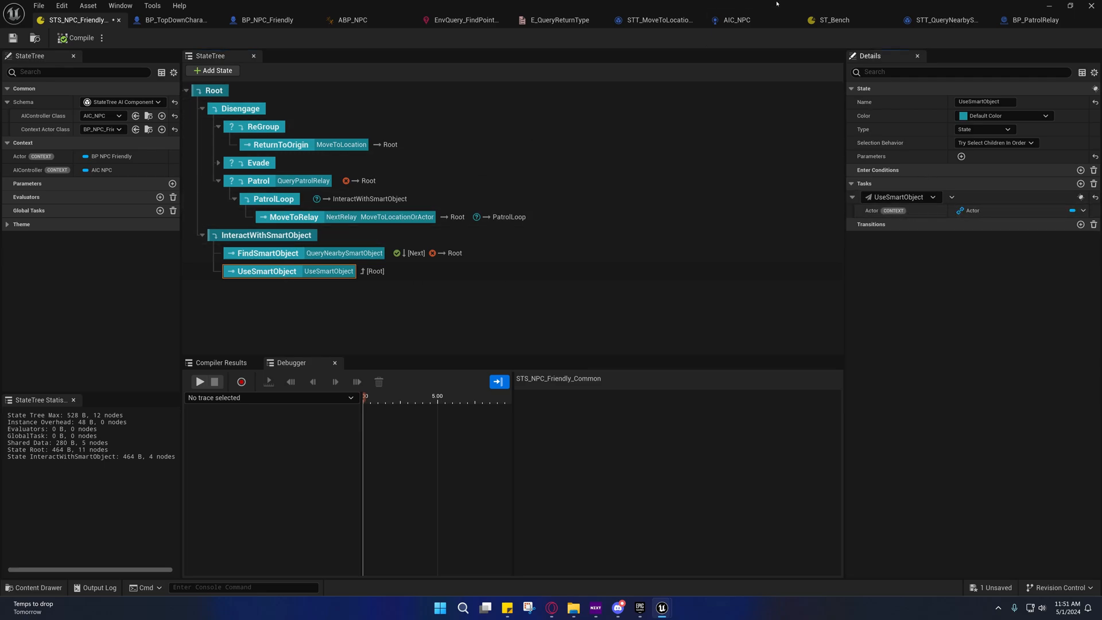
{"action": "left_click", "coordinate": [833, 19]}
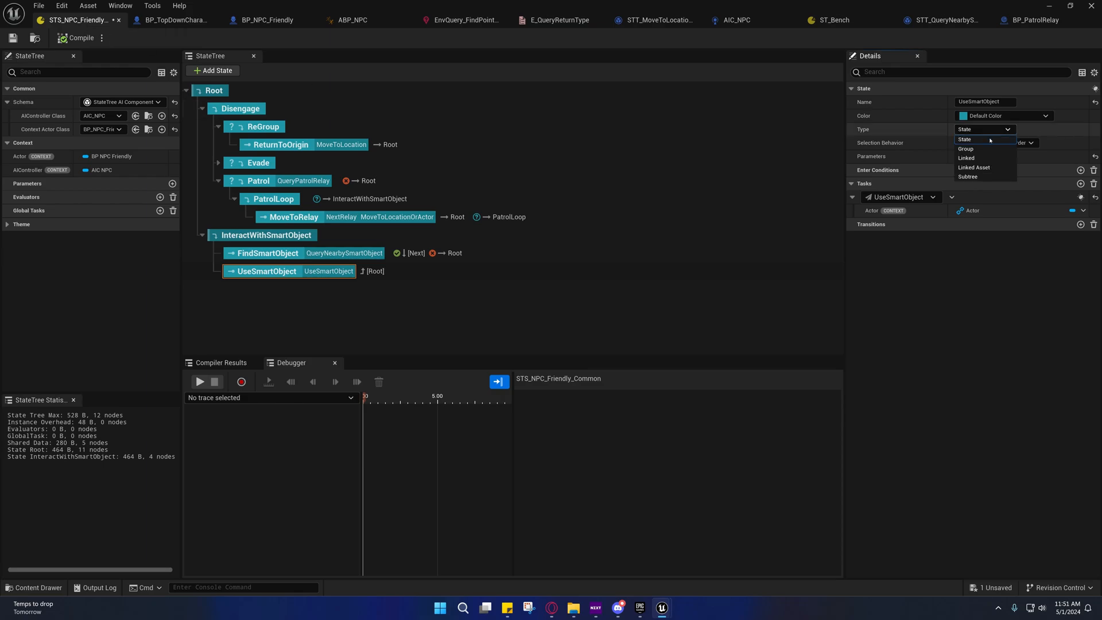
{"action": "left_click", "coordinate": [965, 139]}
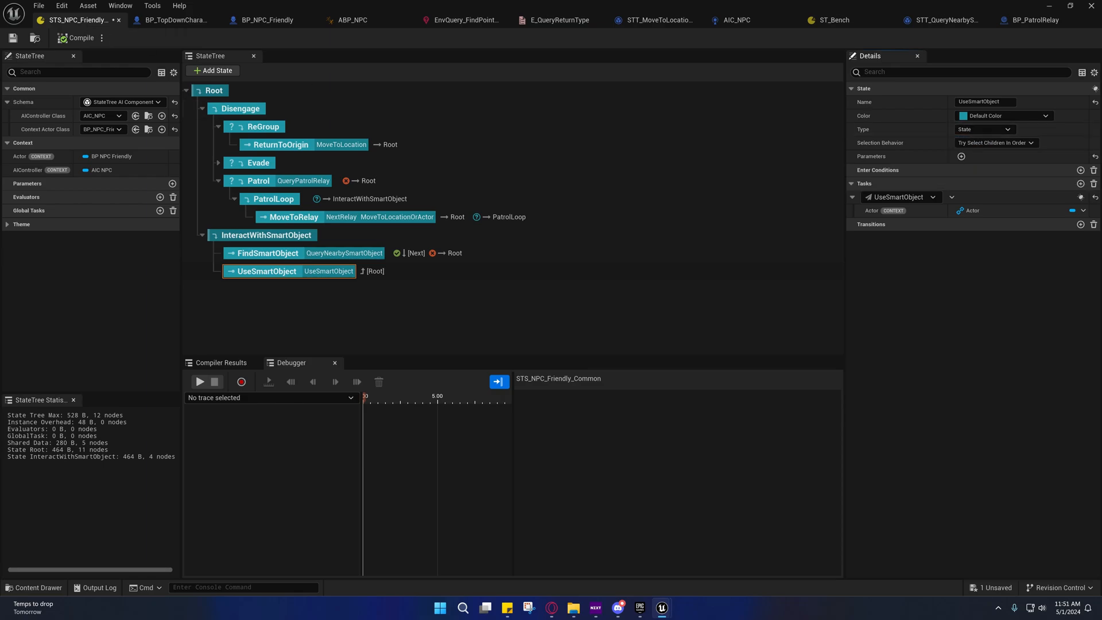